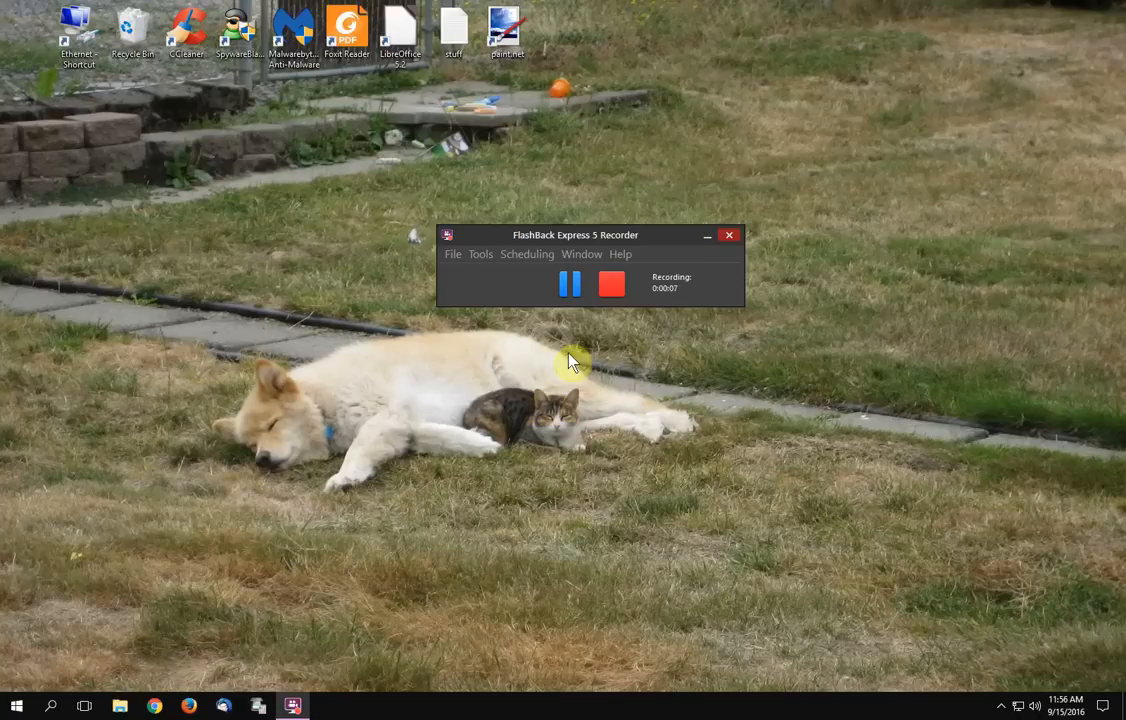
mouse_move(152, 656)
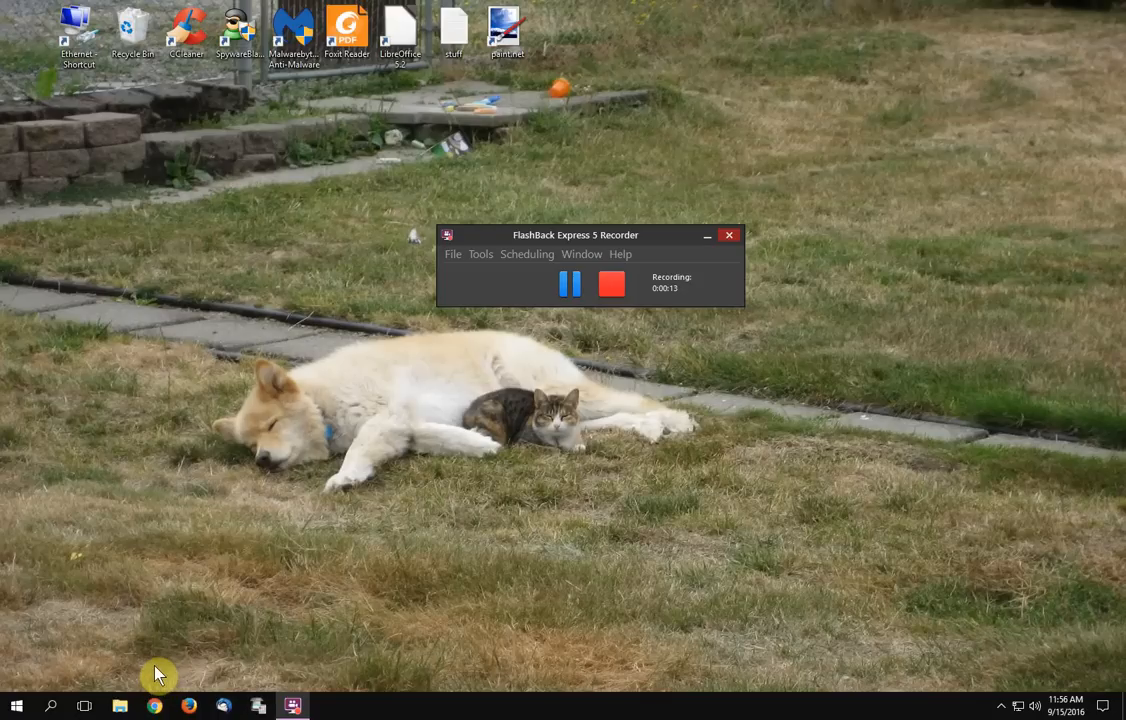
mouse_move(196, 638)
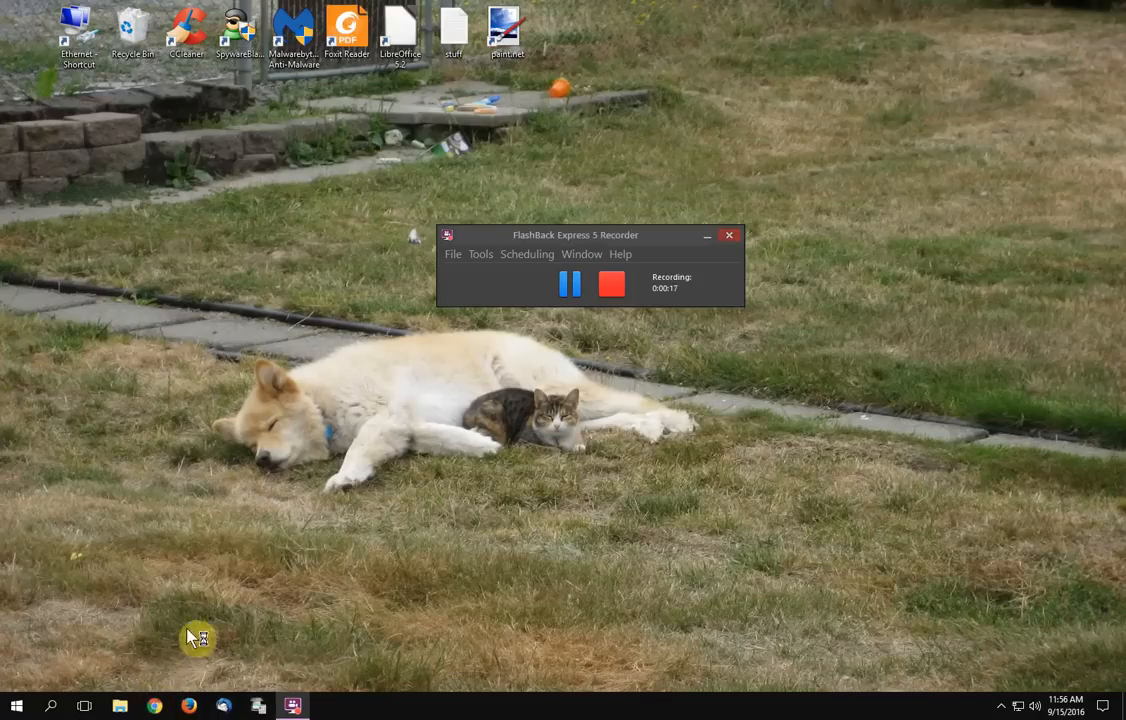
Launch Chrome from the taskbar and bring up its three-dot main menu.
click(152, 704)
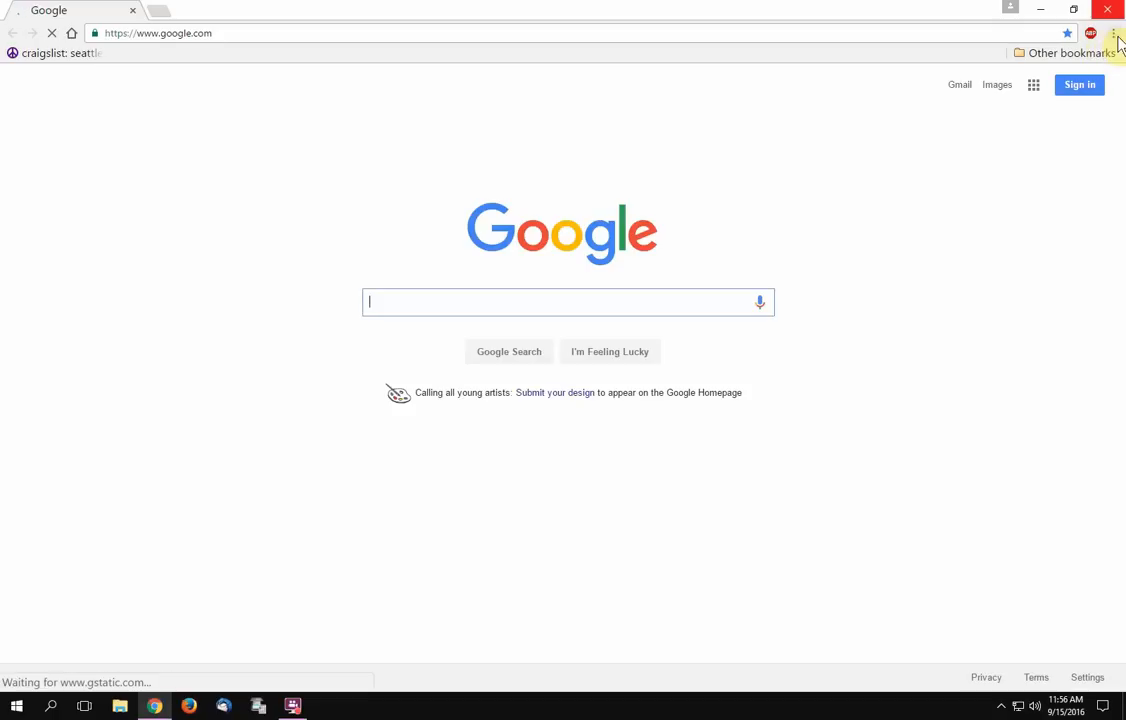
mouse_move(1124, 36)
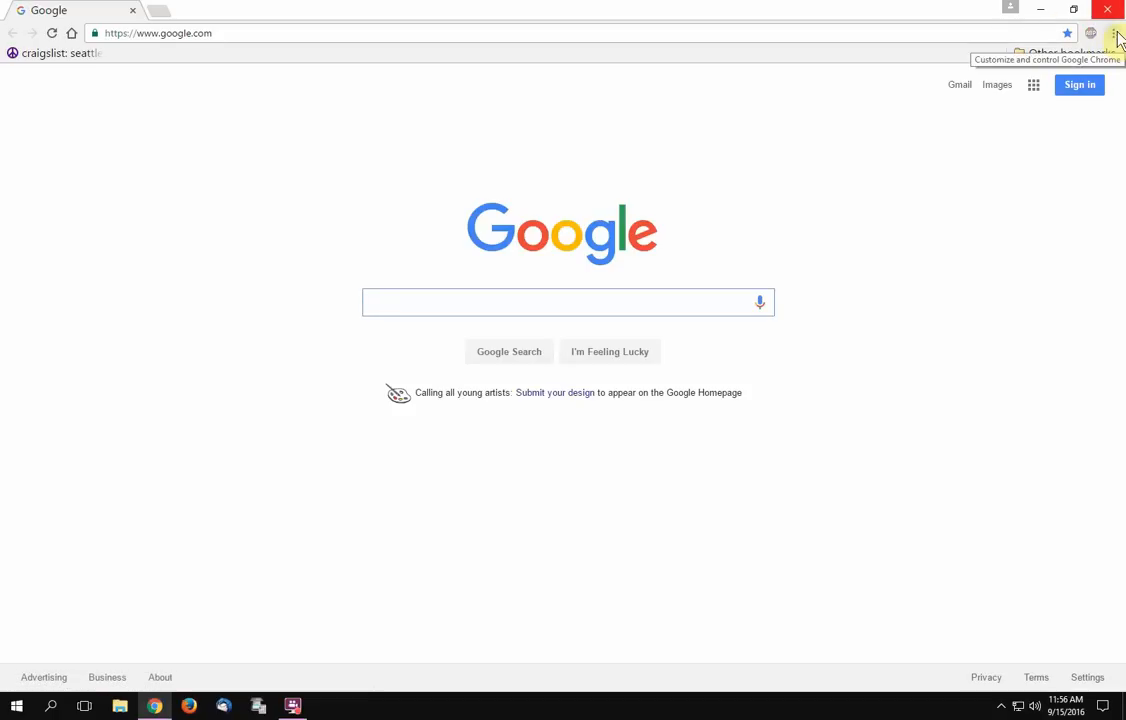
click(1116, 36)
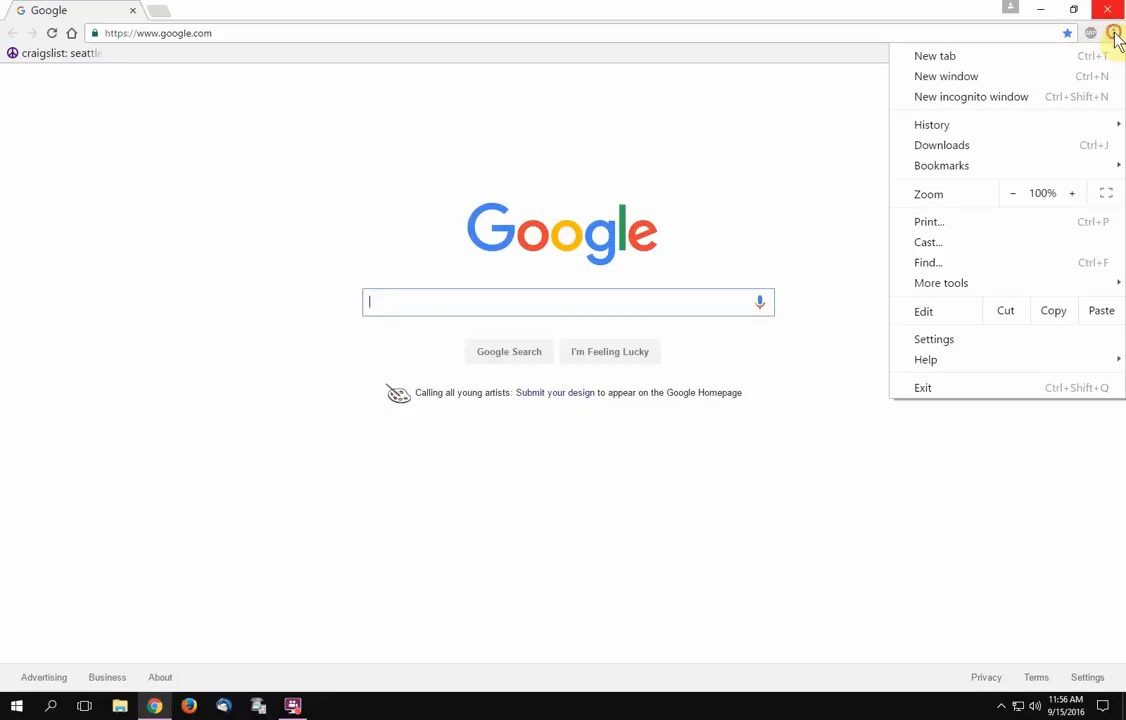
click(1118, 32)
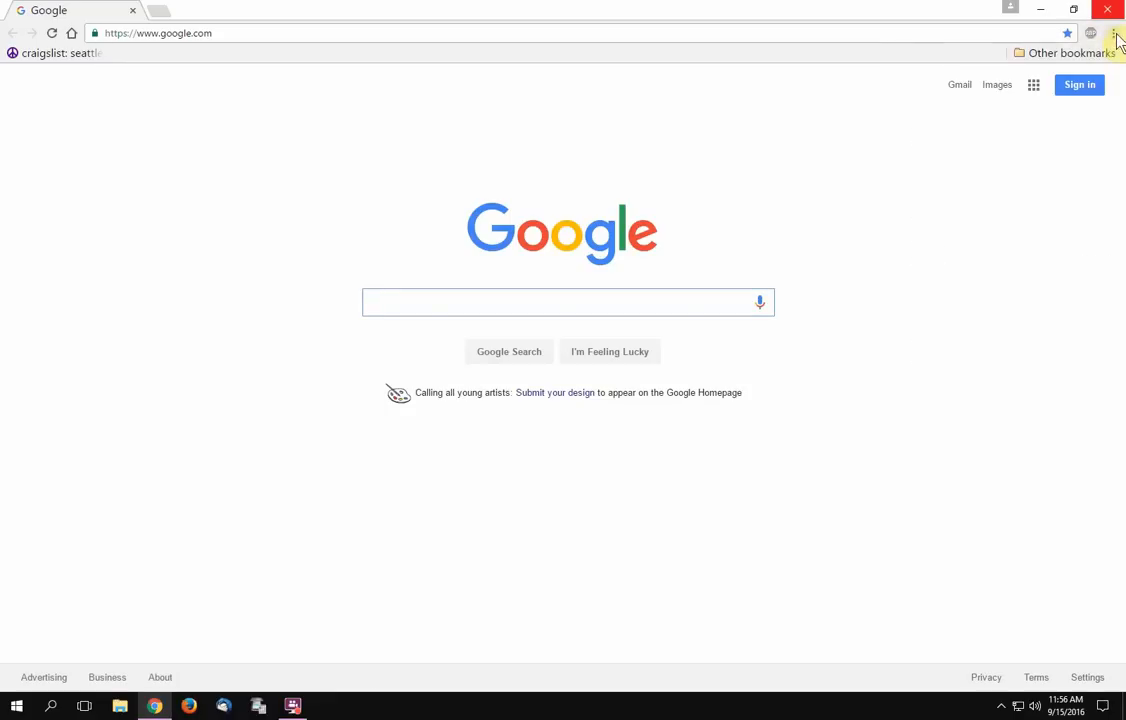
click(1120, 38)
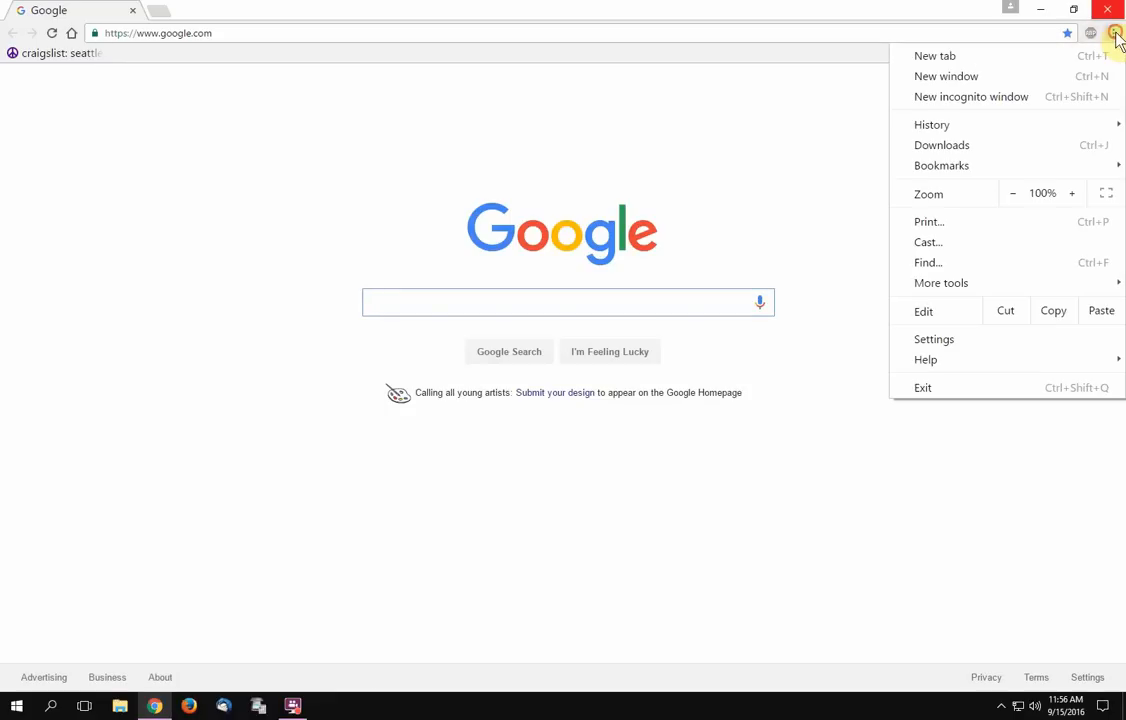
mouse_move(972, 218)
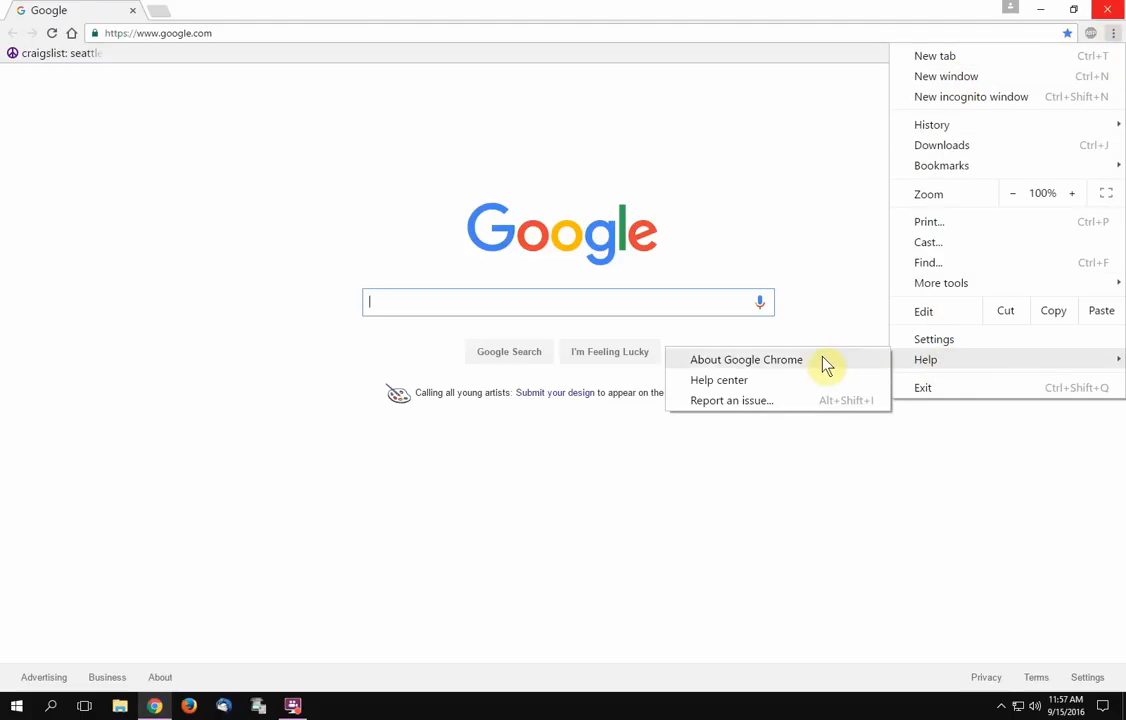
Go to About Google Chrome to view the version and update status.
click(746, 360)
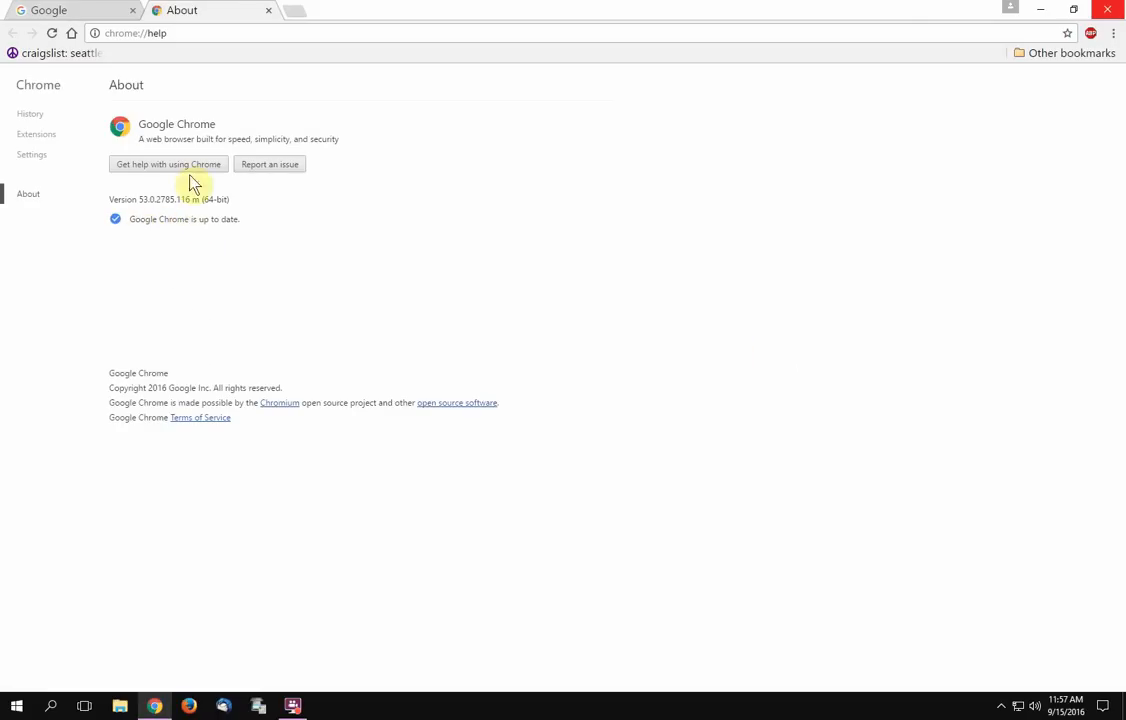
mouse_move(216, 244)
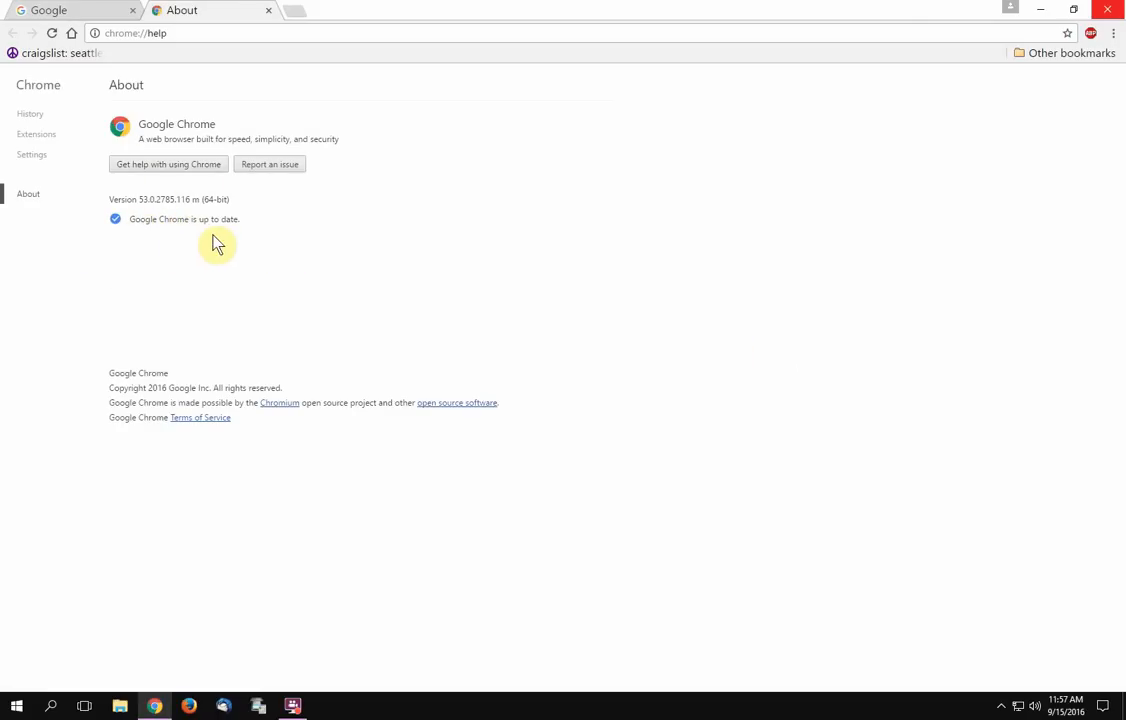
mouse_move(232, 238)
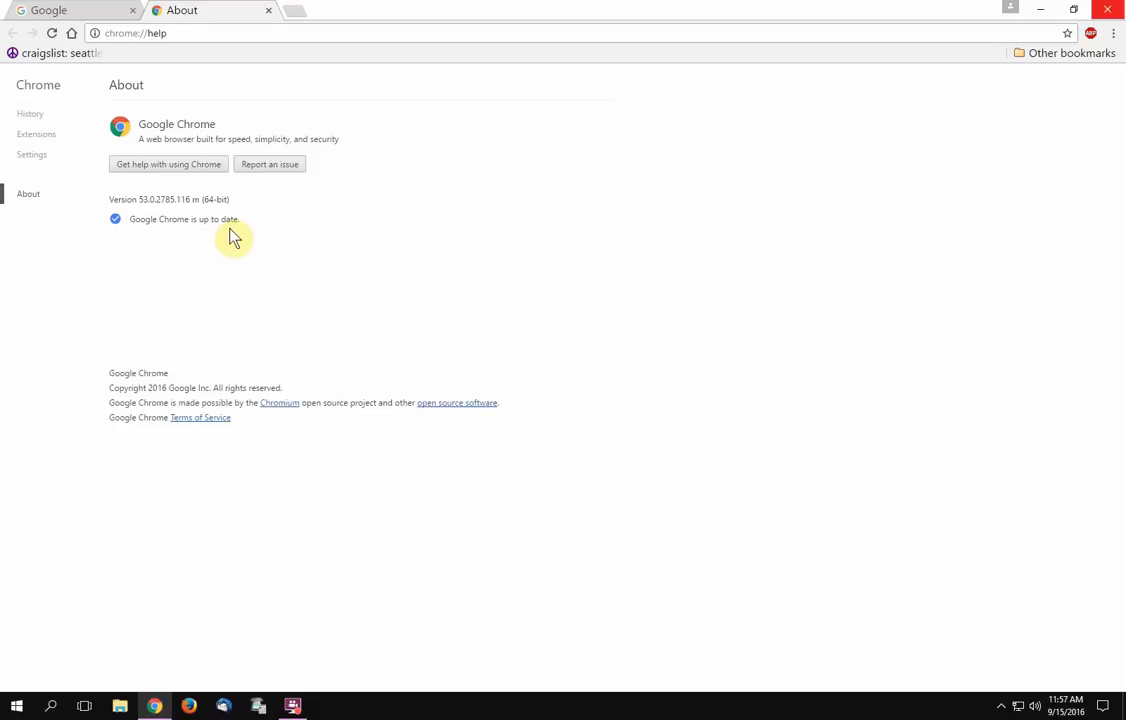
mouse_move(224, 268)
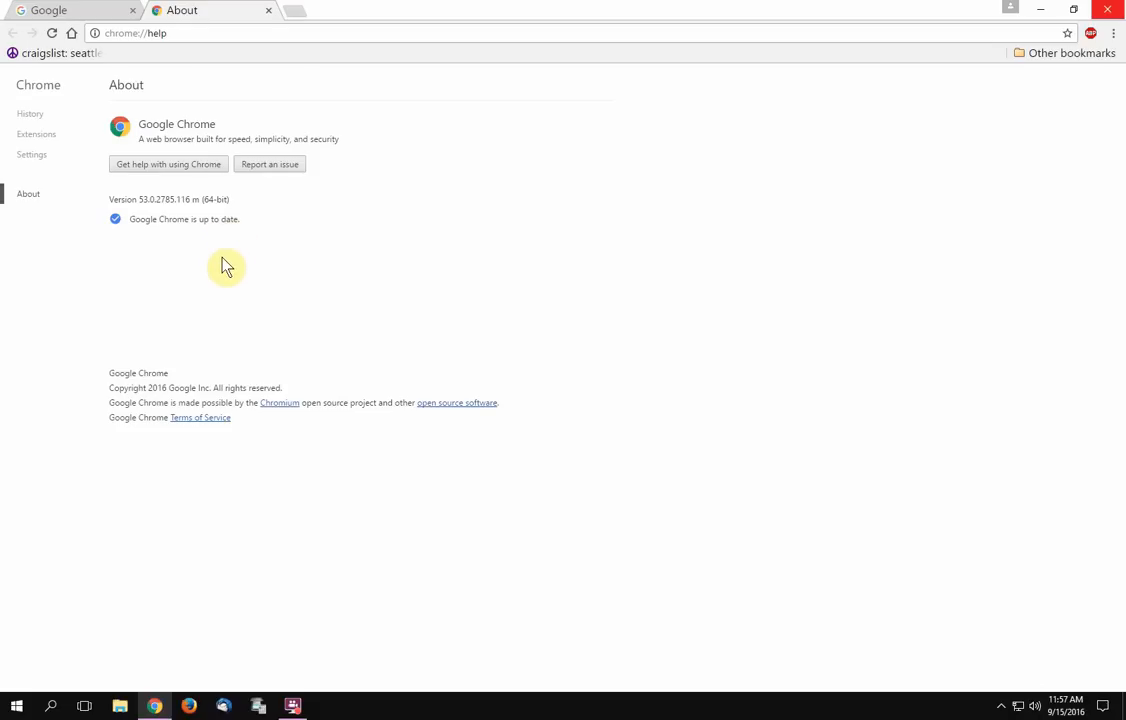
mouse_move(190, 226)
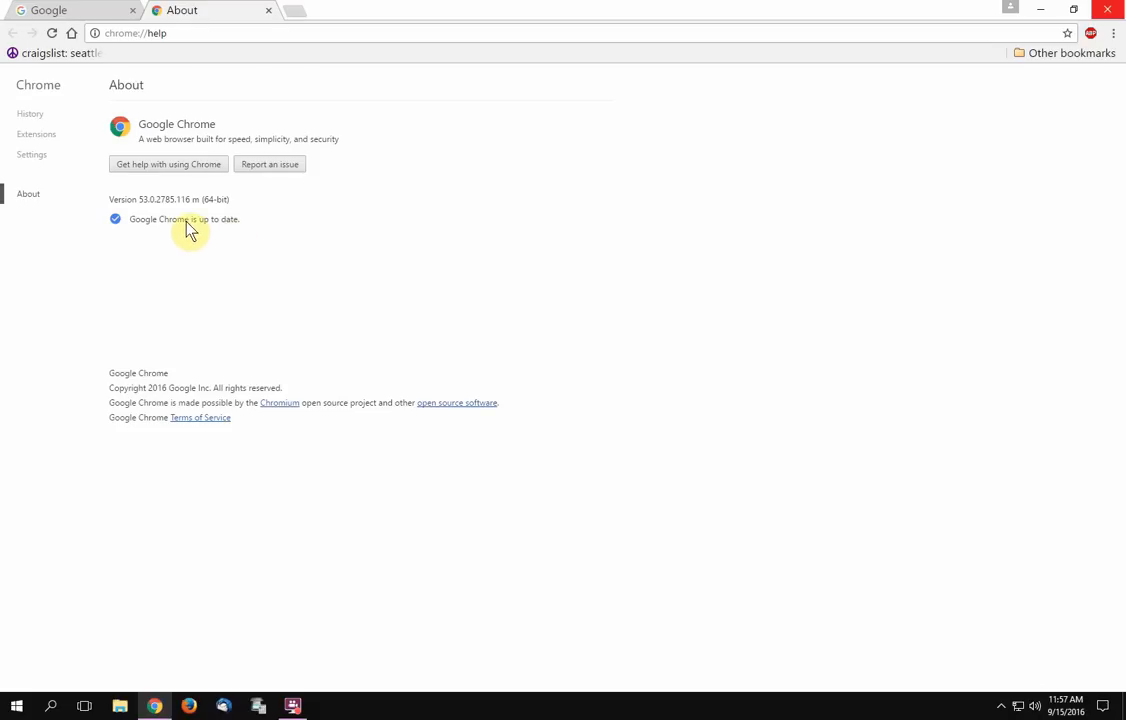
mouse_move(208, 252)
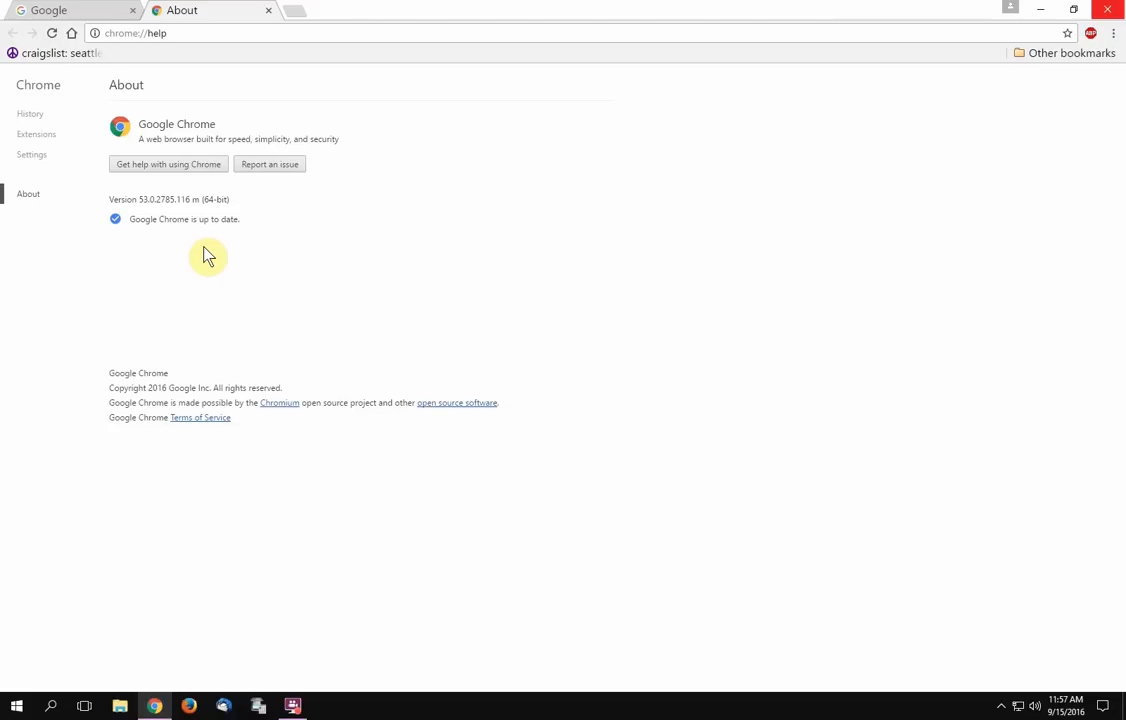
mouse_move(202, 254)
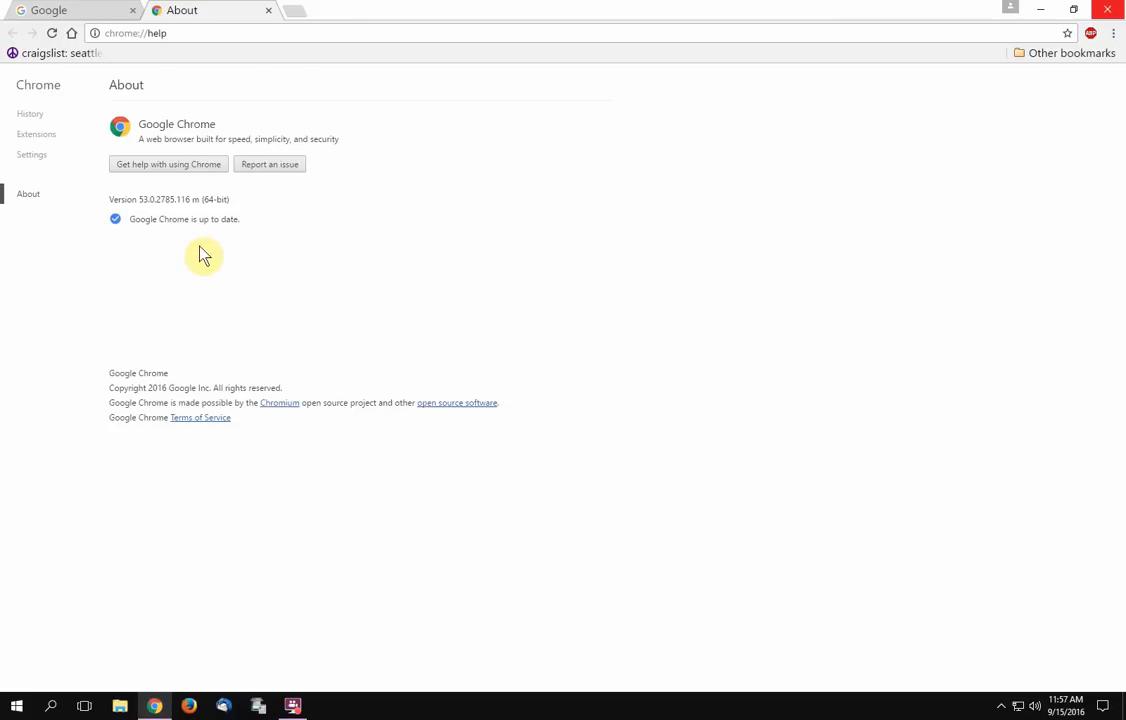
mouse_move(188, 260)
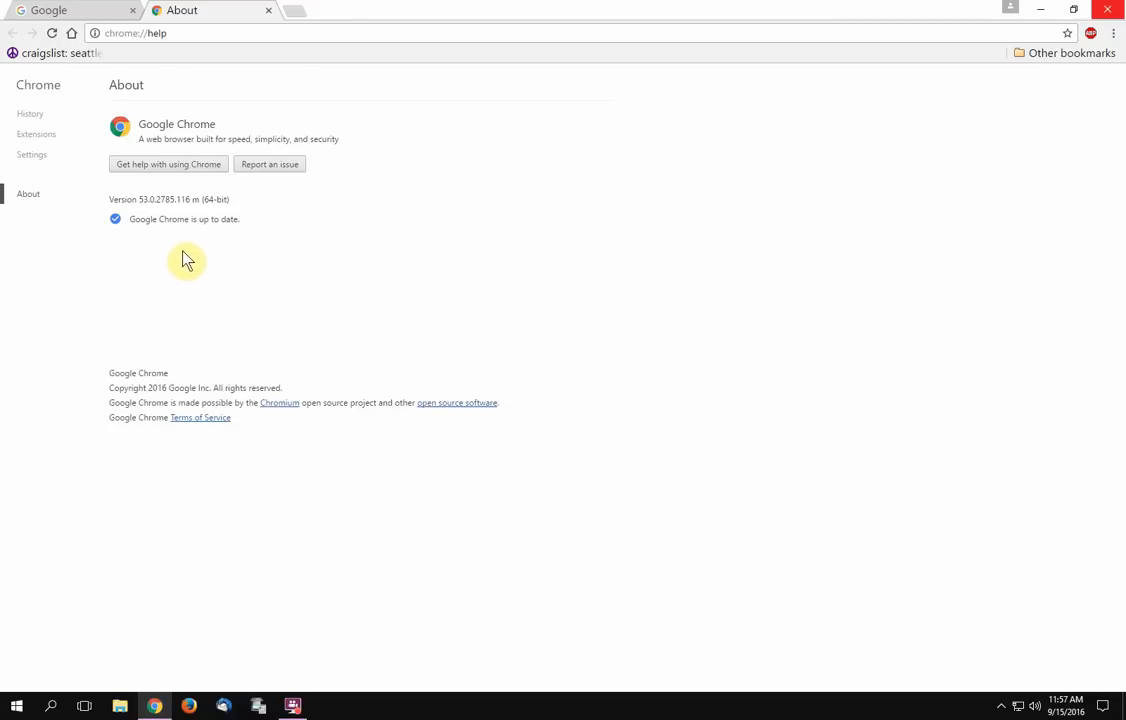
mouse_move(144, 218)
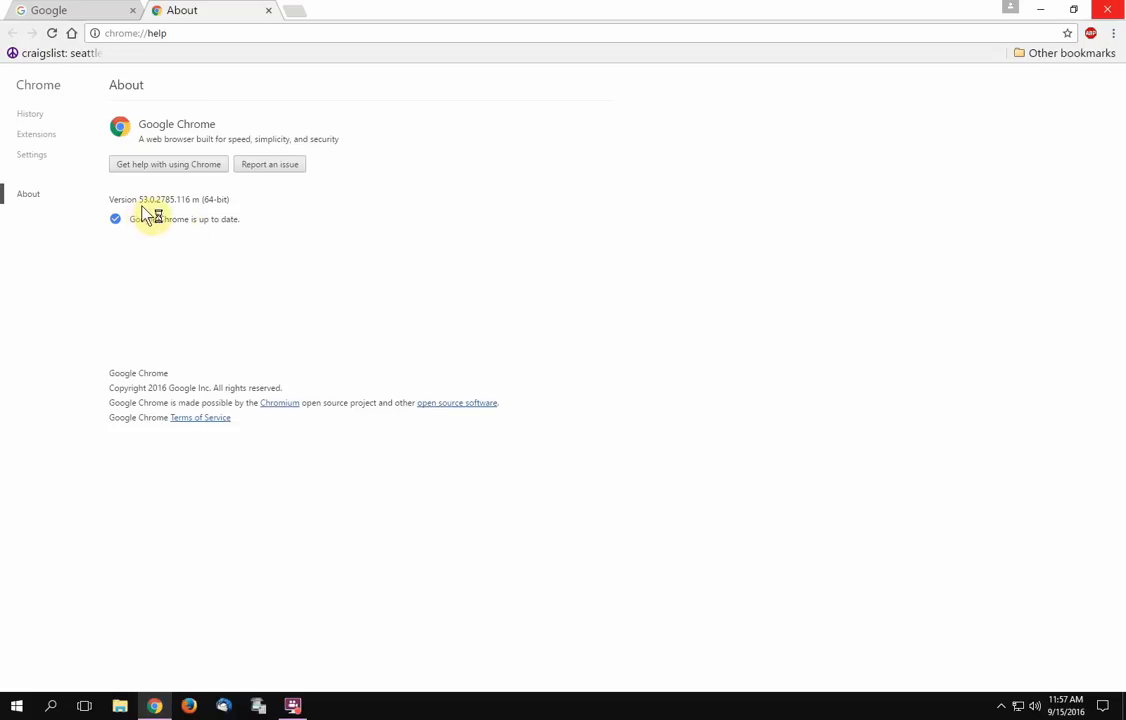
mouse_move(152, 214)
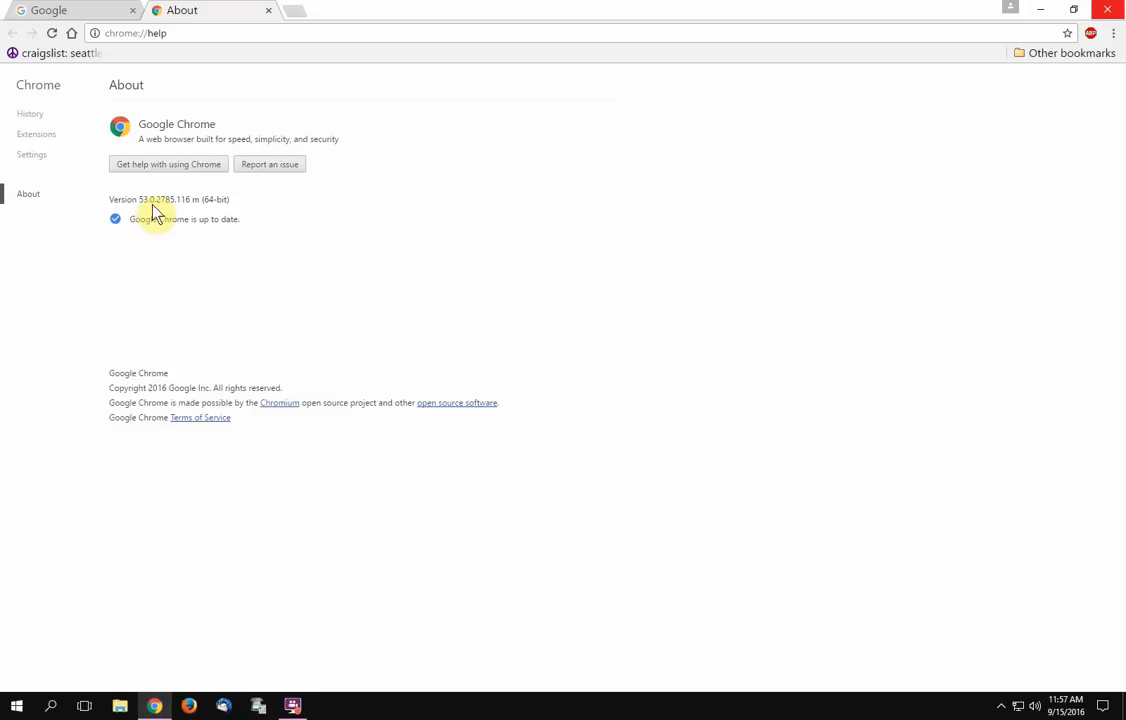
mouse_move(178, 214)
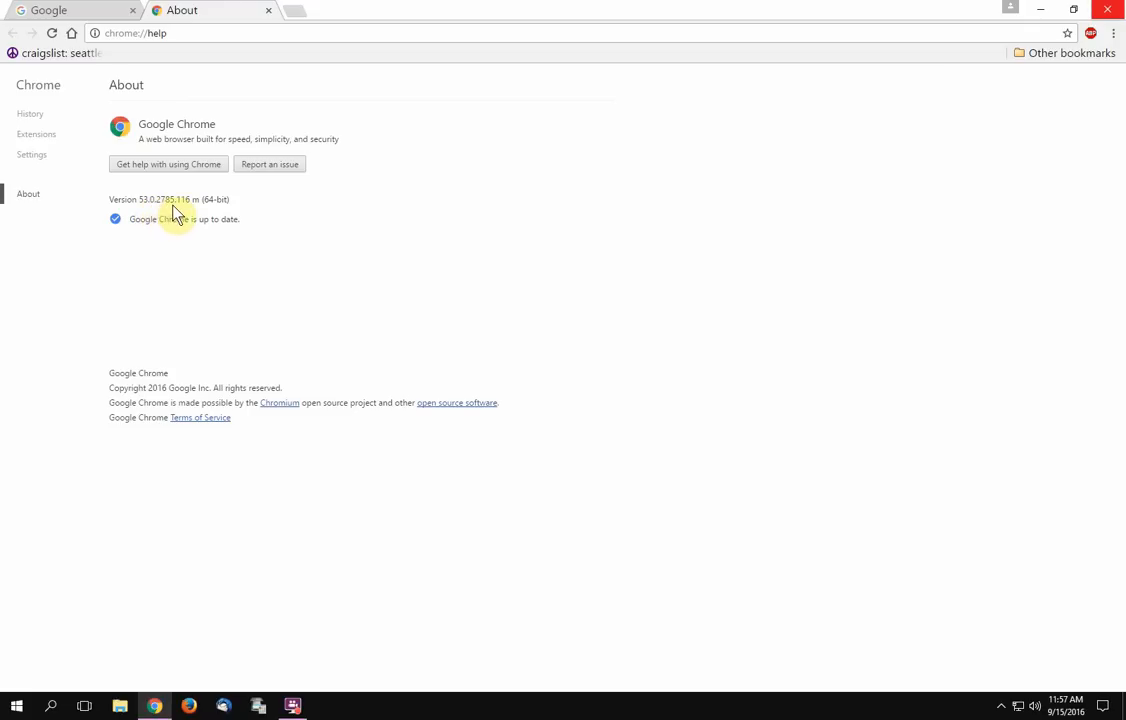
mouse_move(192, 214)
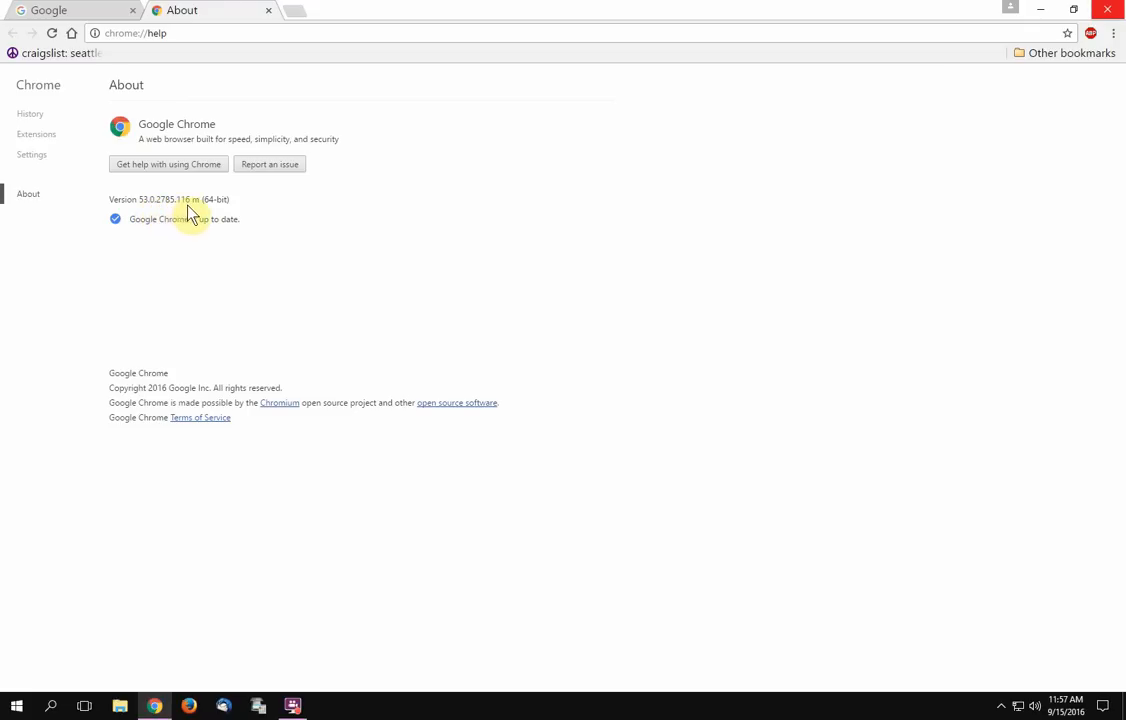
mouse_move(204, 218)
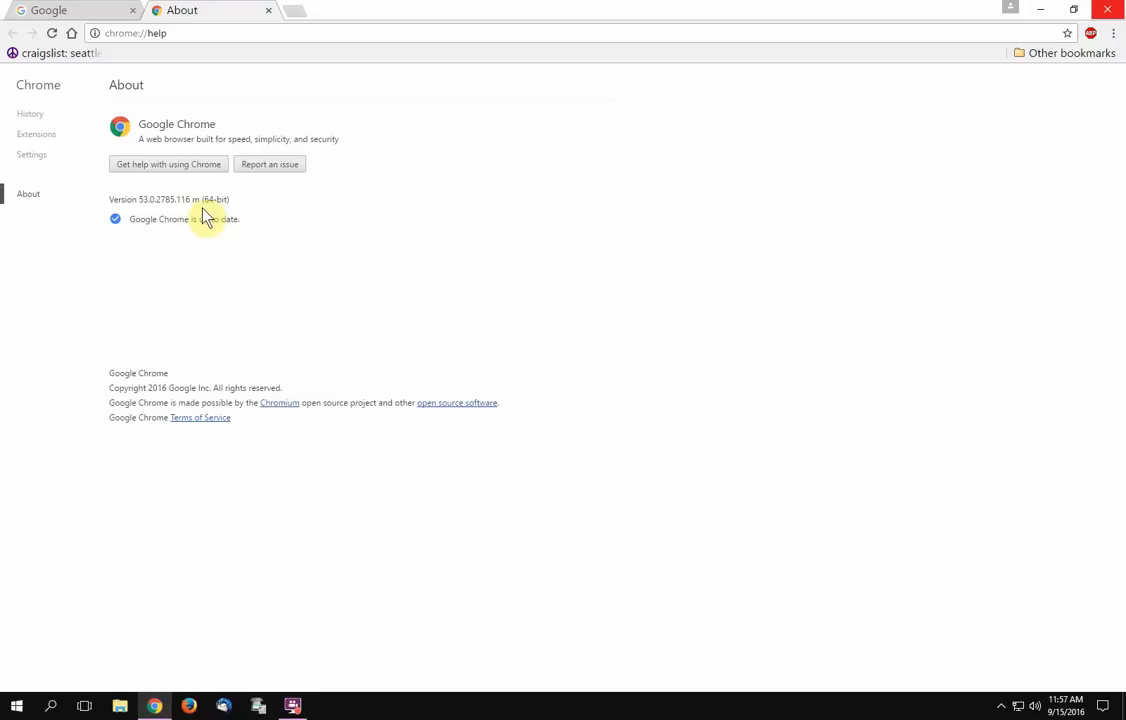
mouse_move(598, 284)
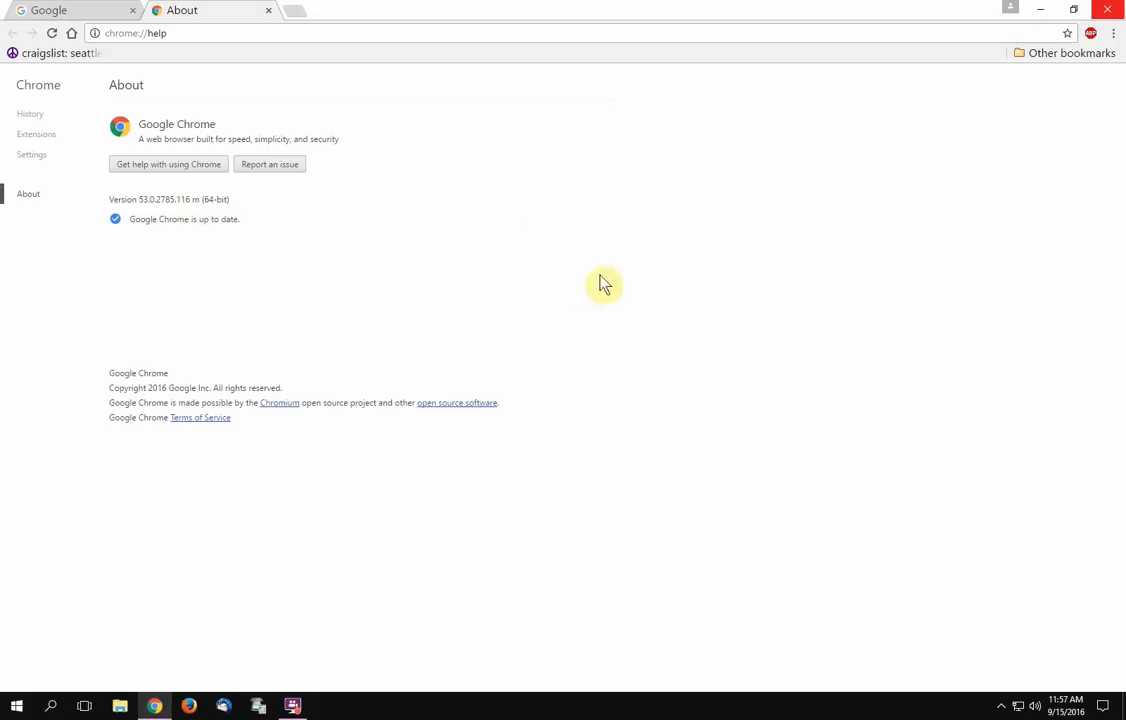
mouse_move(1078, 118)
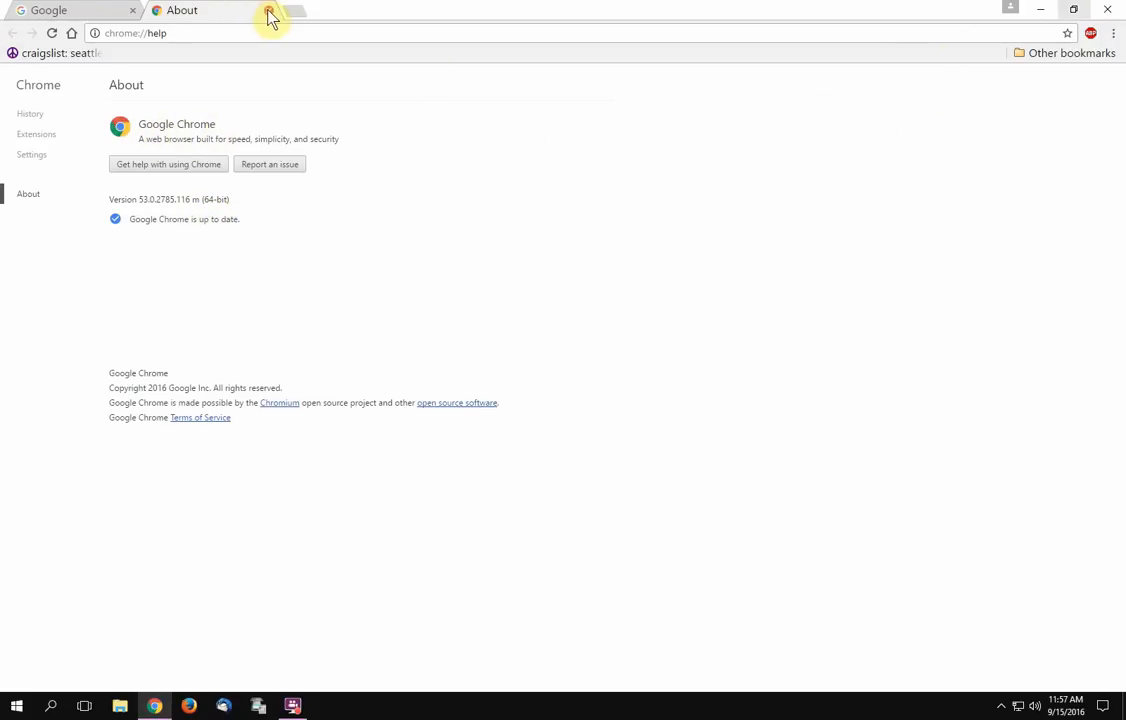
click(256, 12)
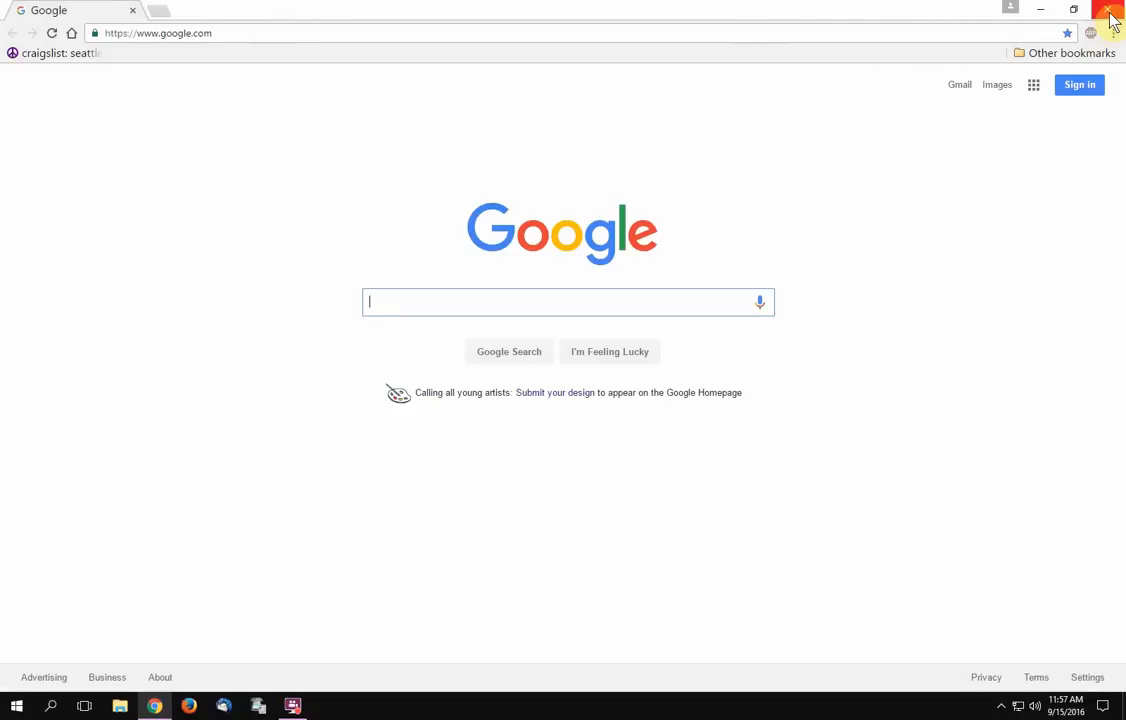
click(1108, 10)
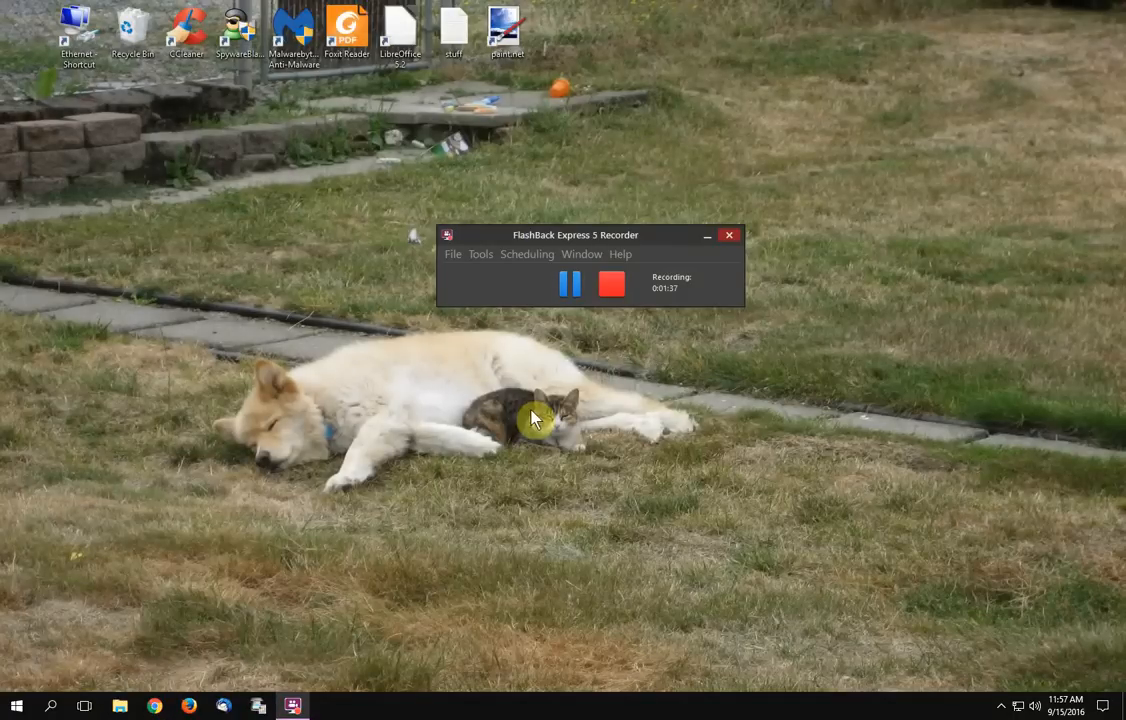
mouse_move(414, 576)
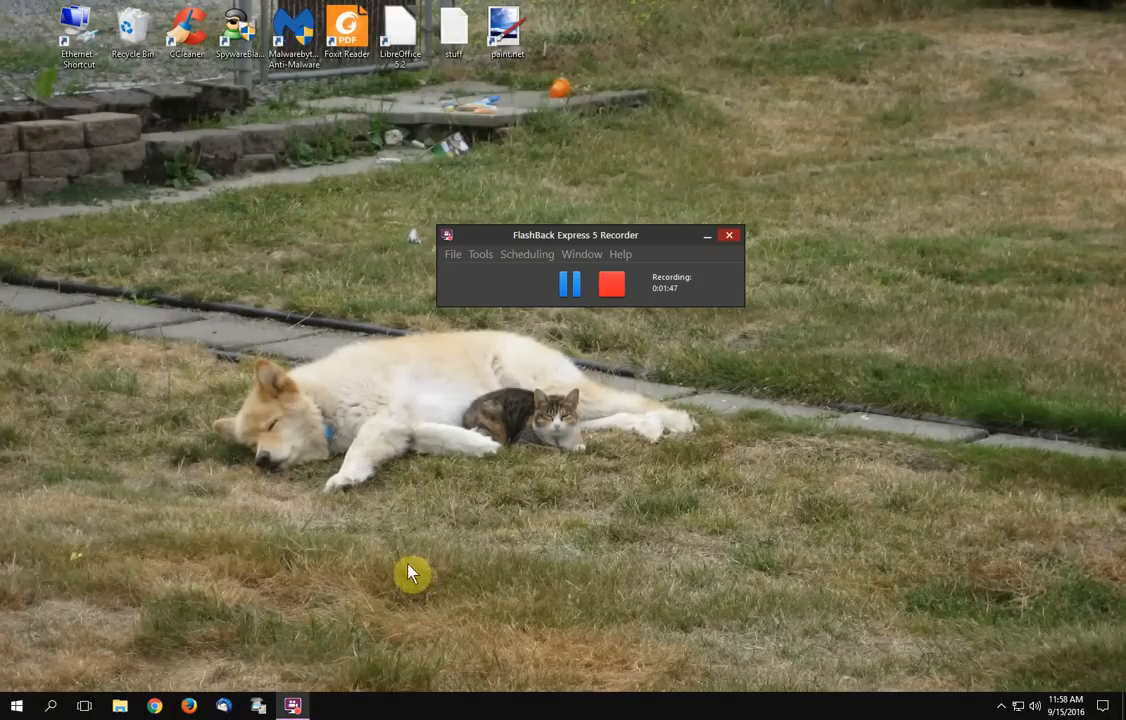
mouse_move(584, 646)
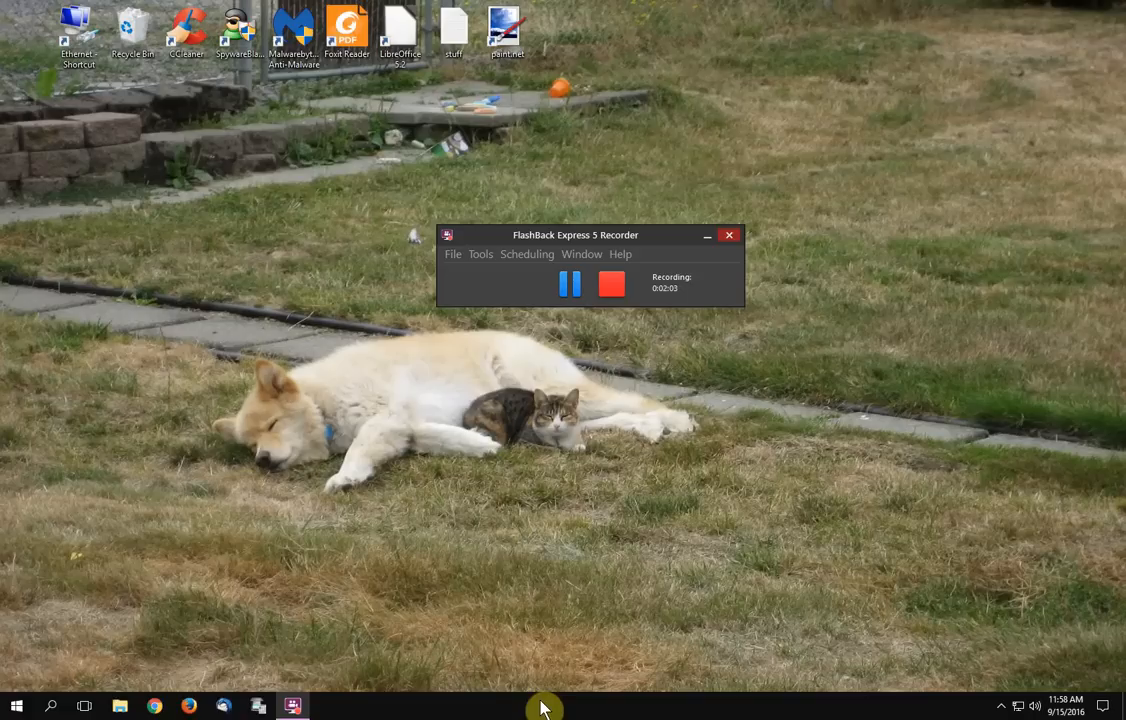
Start Task Manager from the taskbar's right-click menu.
right_click(560, 708)
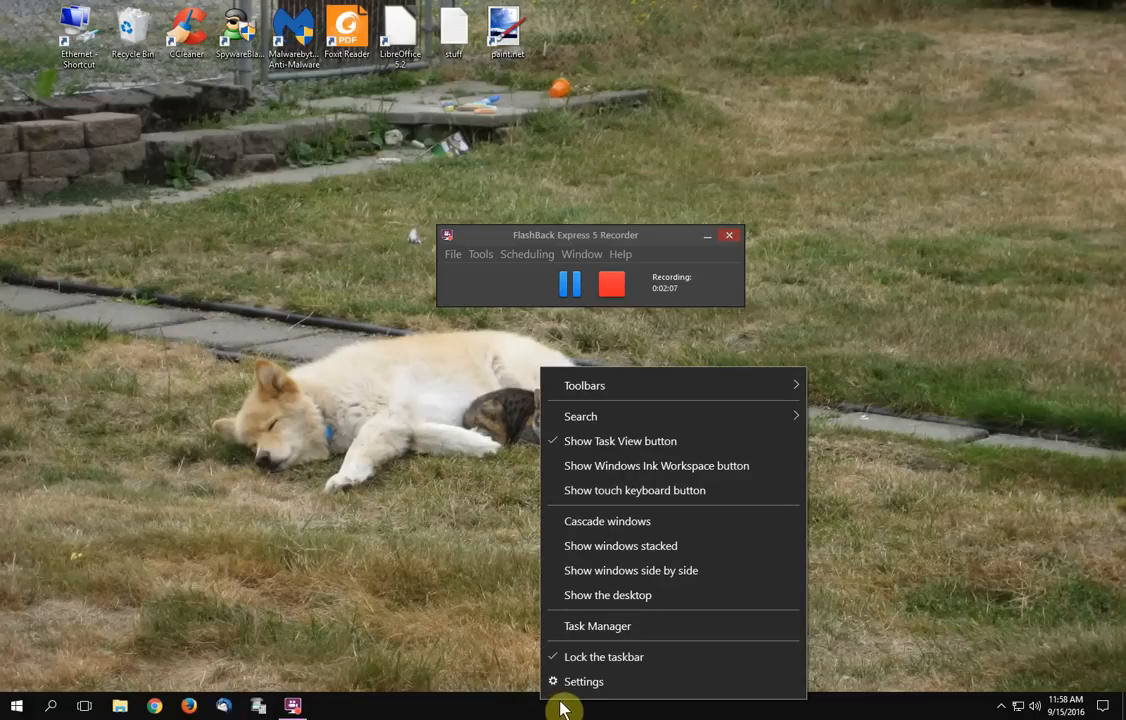
mouse_move(602, 636)
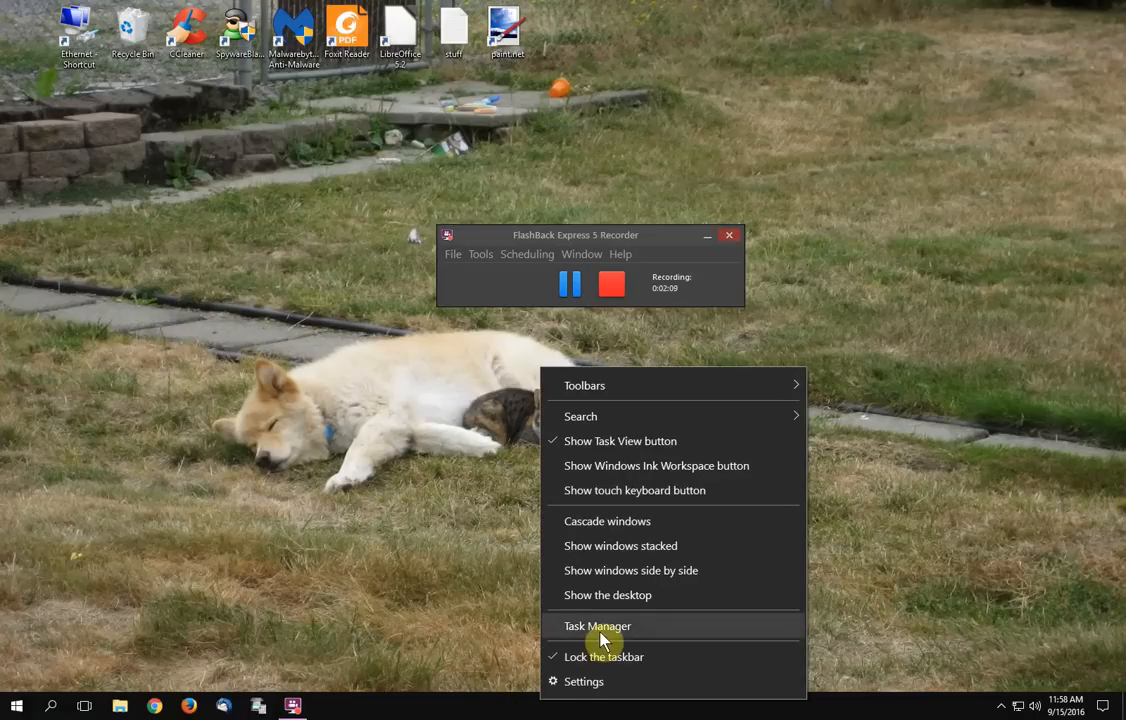
click(596, 624)
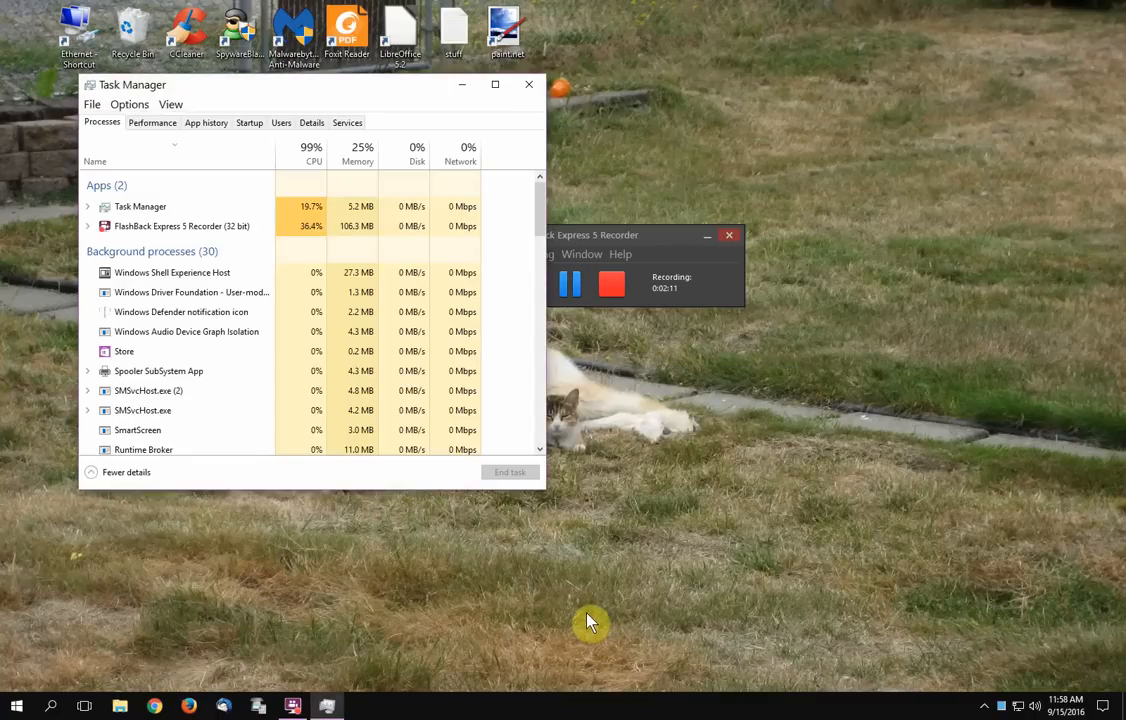
mouse_move(370, 122)
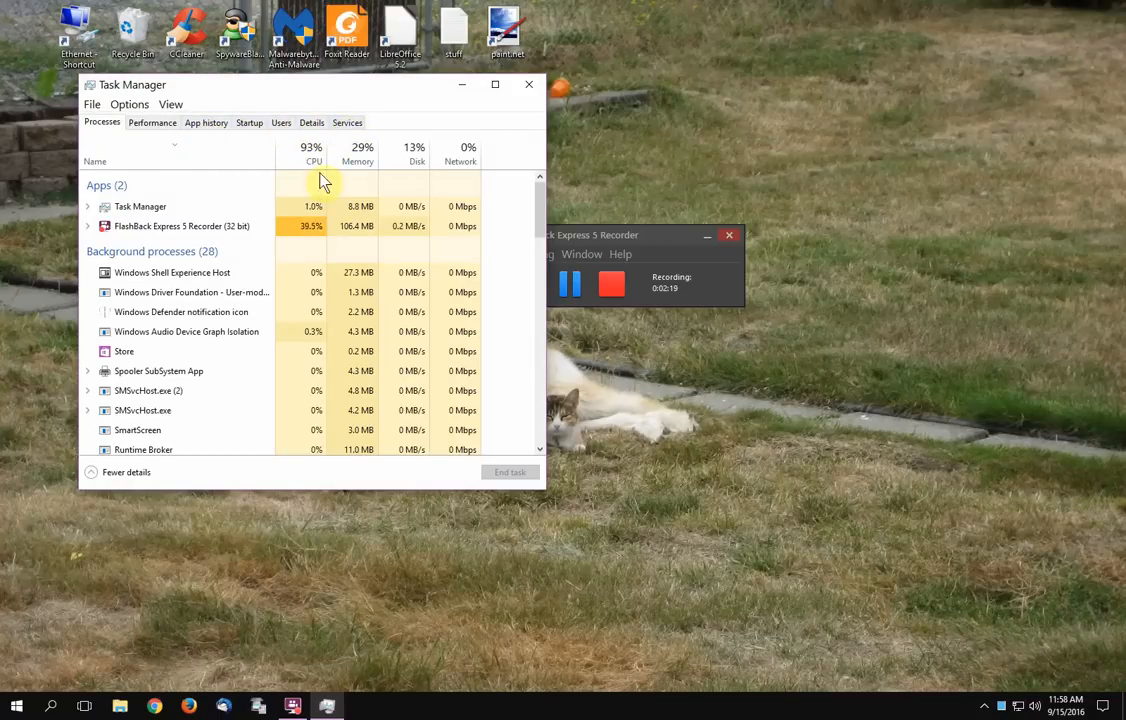
Show the Services list, locate the gupdate service and bring up its actions.
click(348, 122)
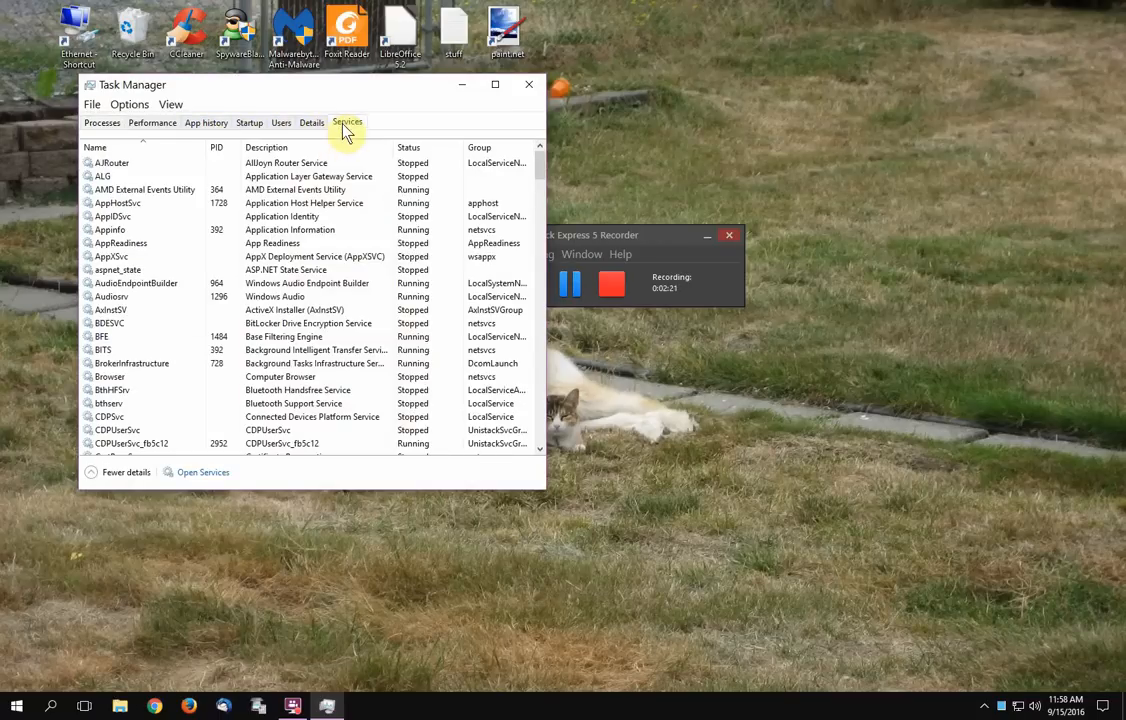
mouse_move(140, 178)
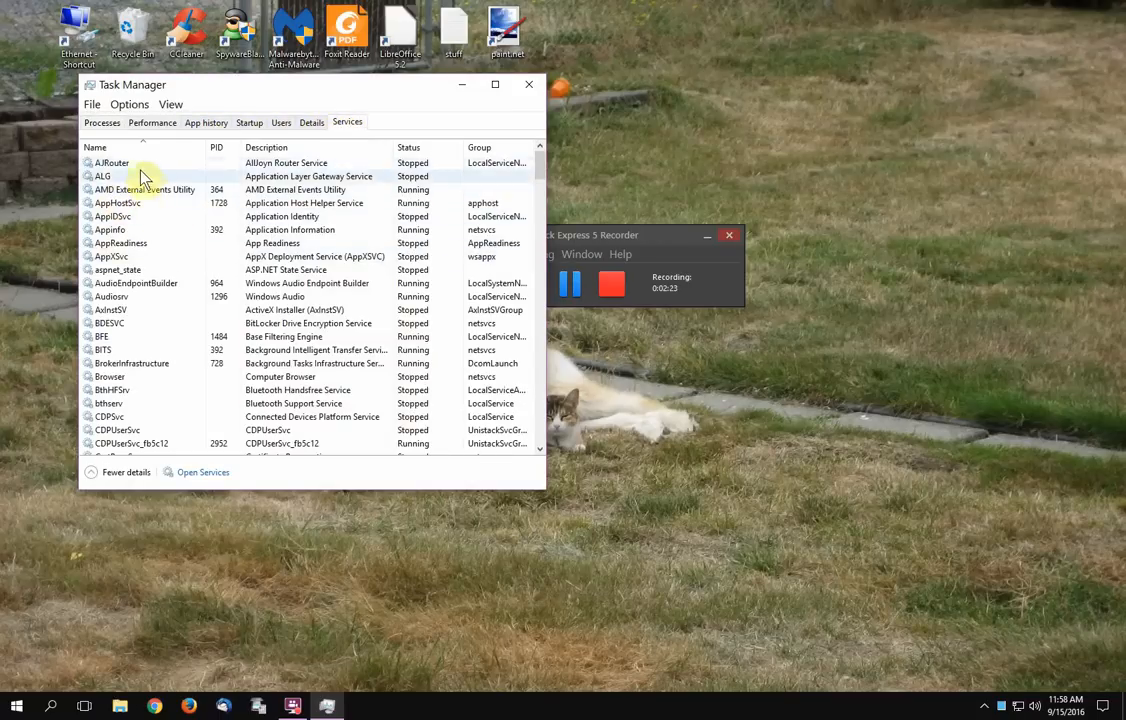
scroll(down, 3)
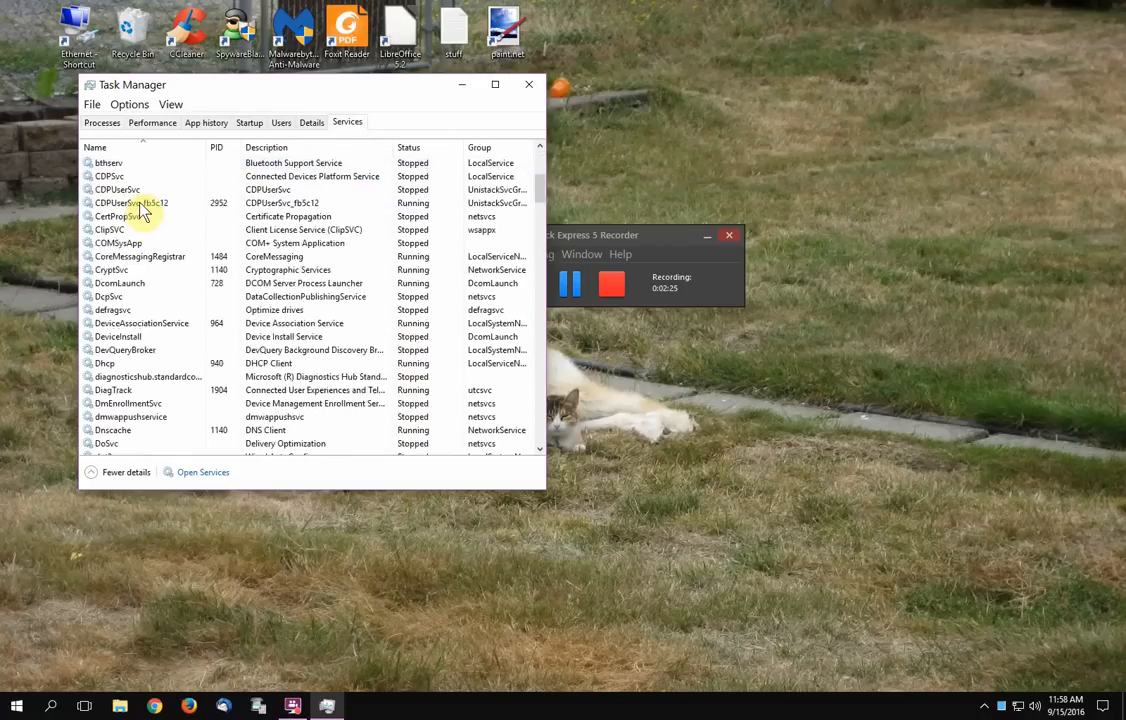
scroll(down, 3)
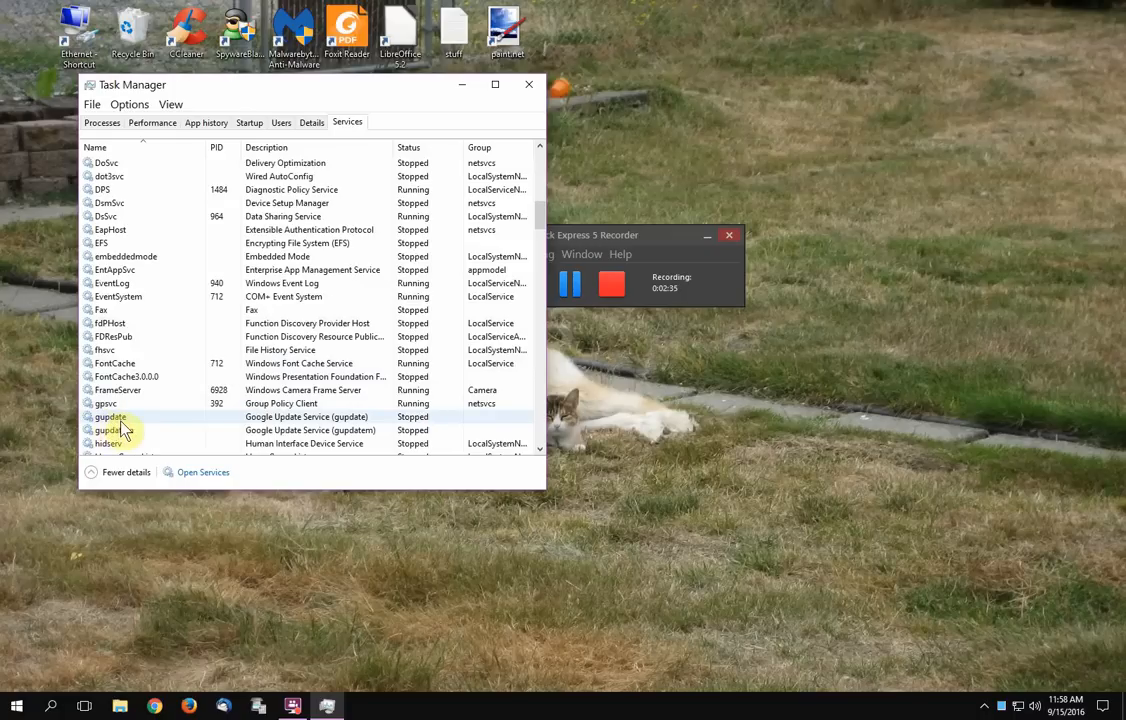
mouse_move(328, 430)
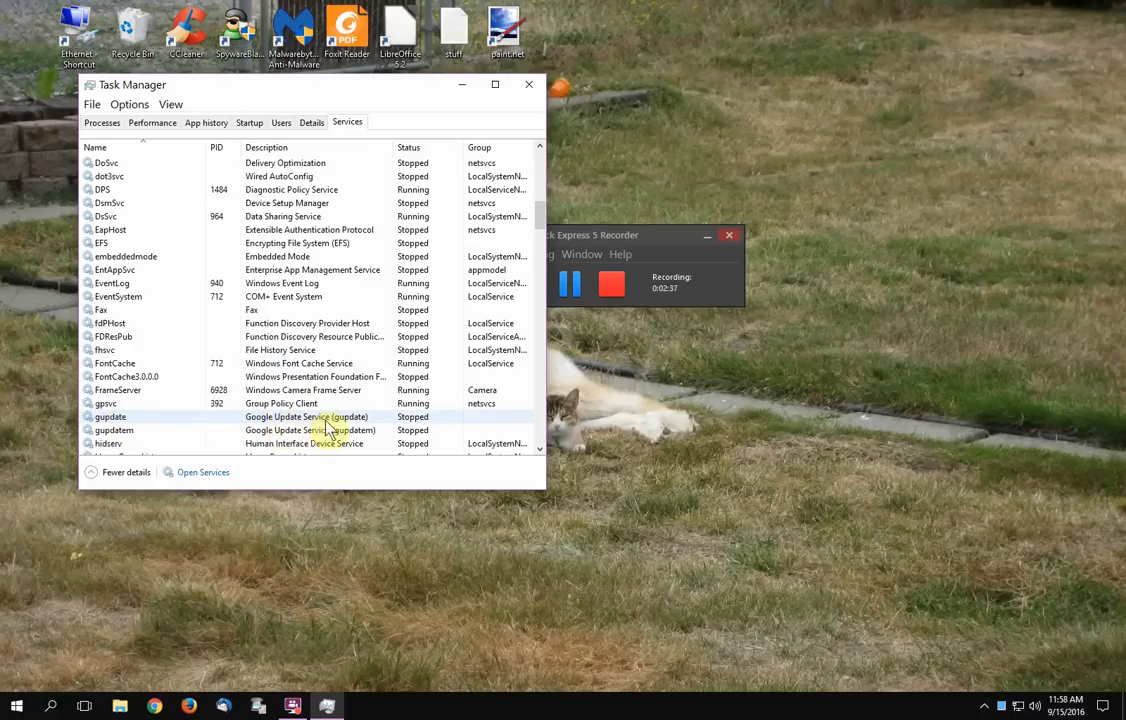
mouse_move(344, 430)
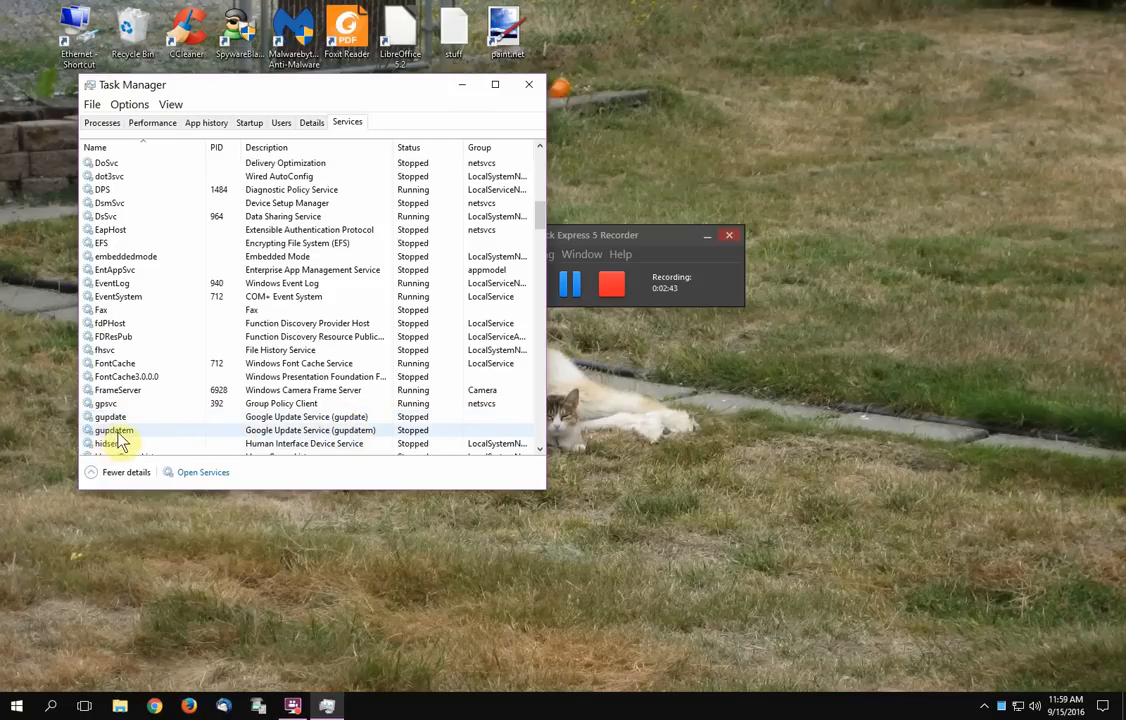
mouse_move(148, 440)
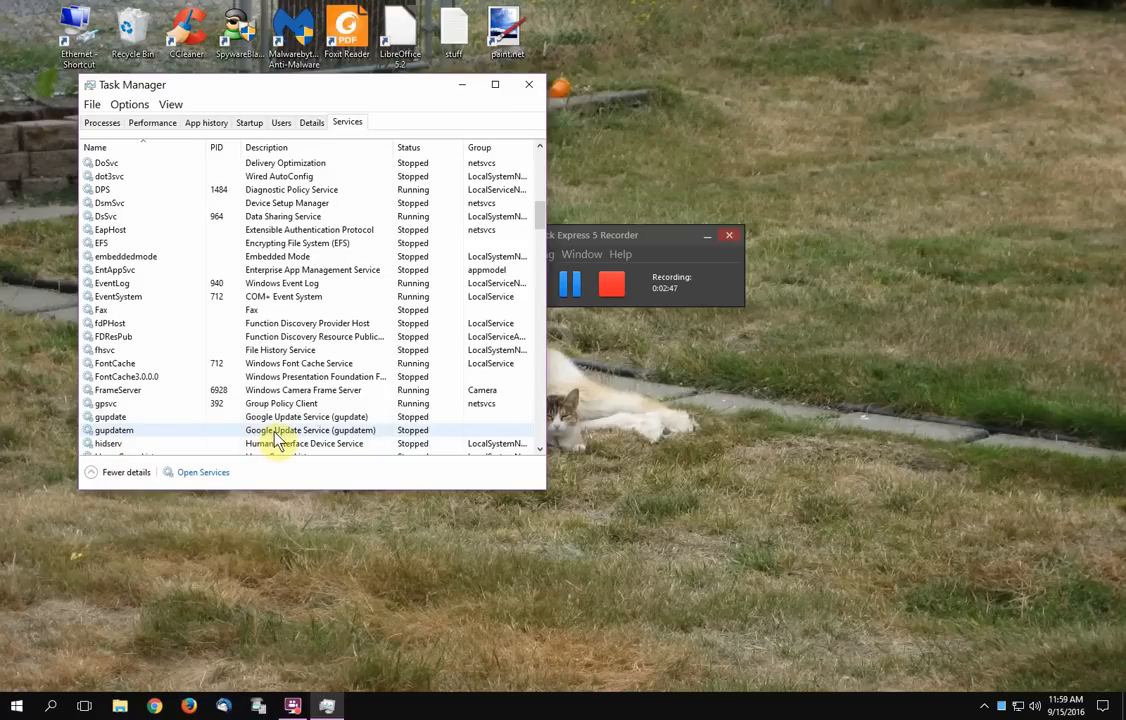
mouse_move(356, 444)
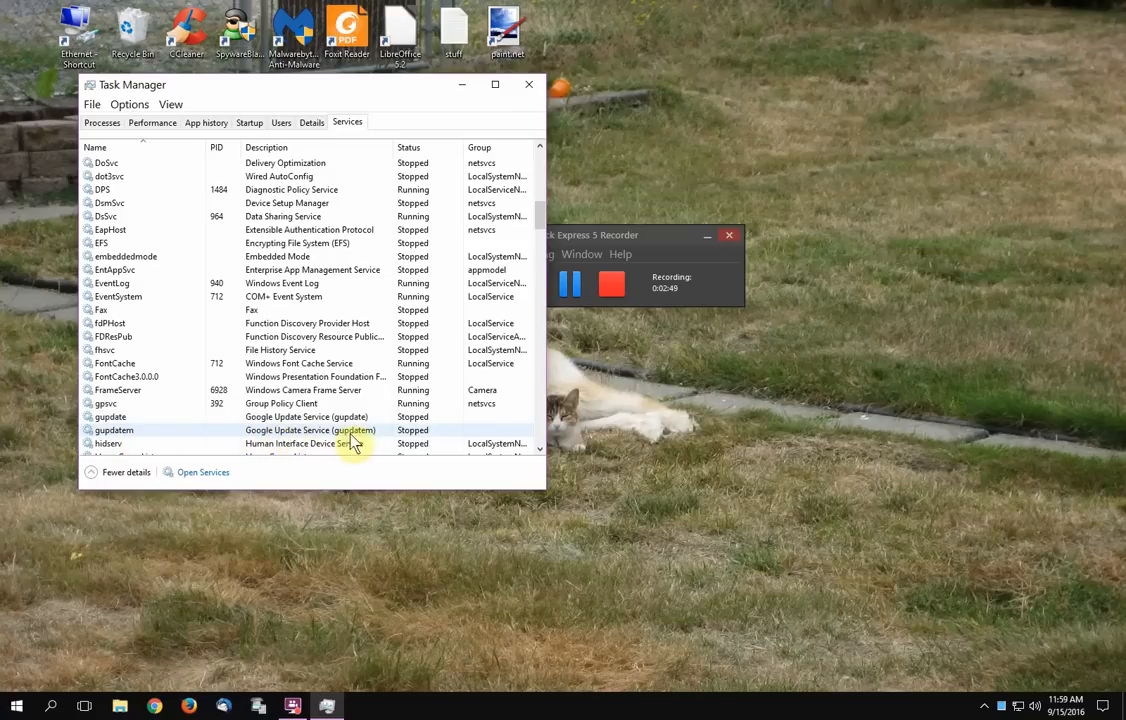
mouse_move(362, 444)
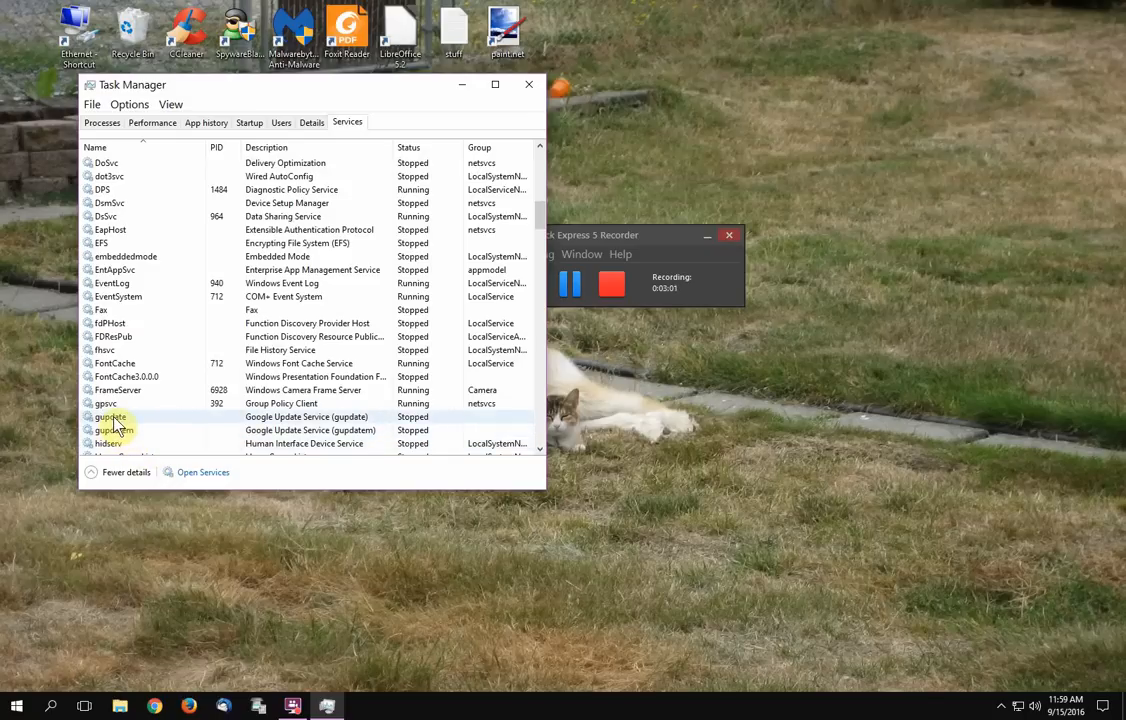
click(108, 416)
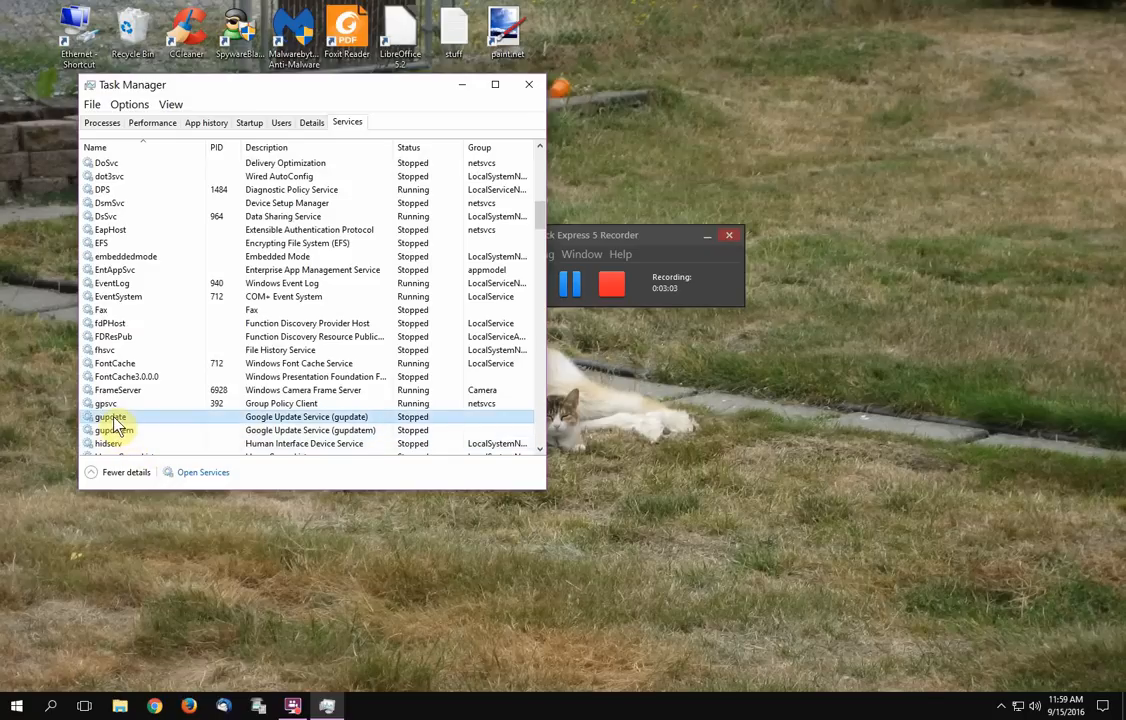
right_click(110, 416)
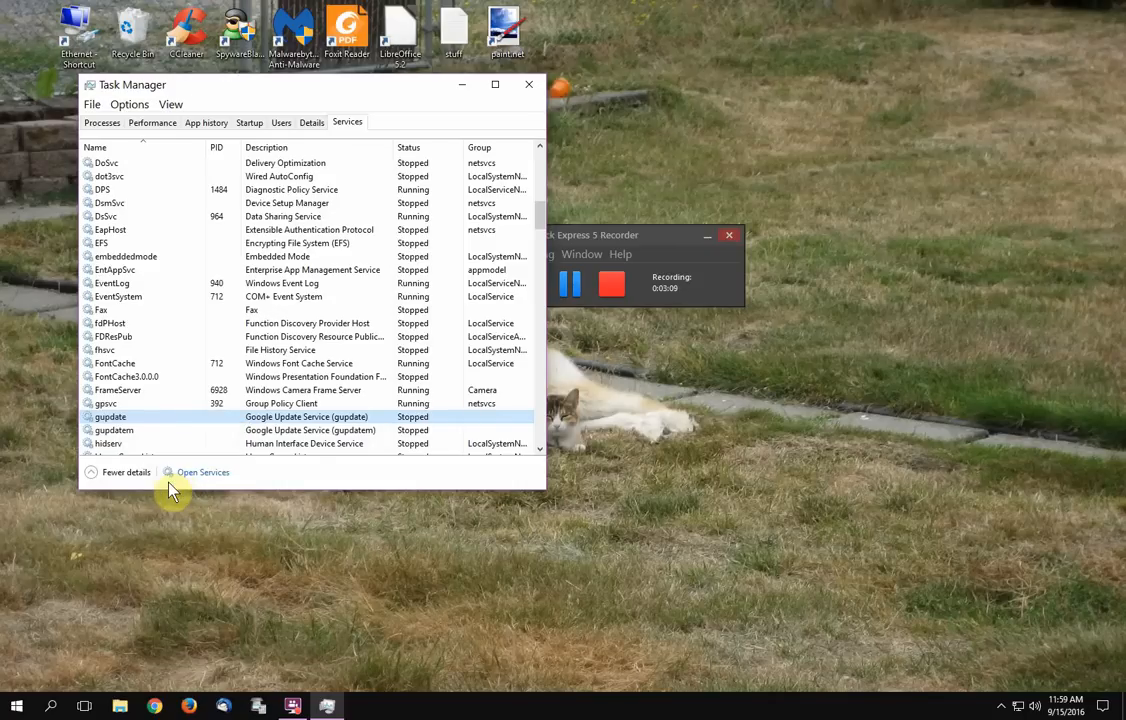
Launch the full Services console and select Google Update Service (gupdate).
click(204, 472)
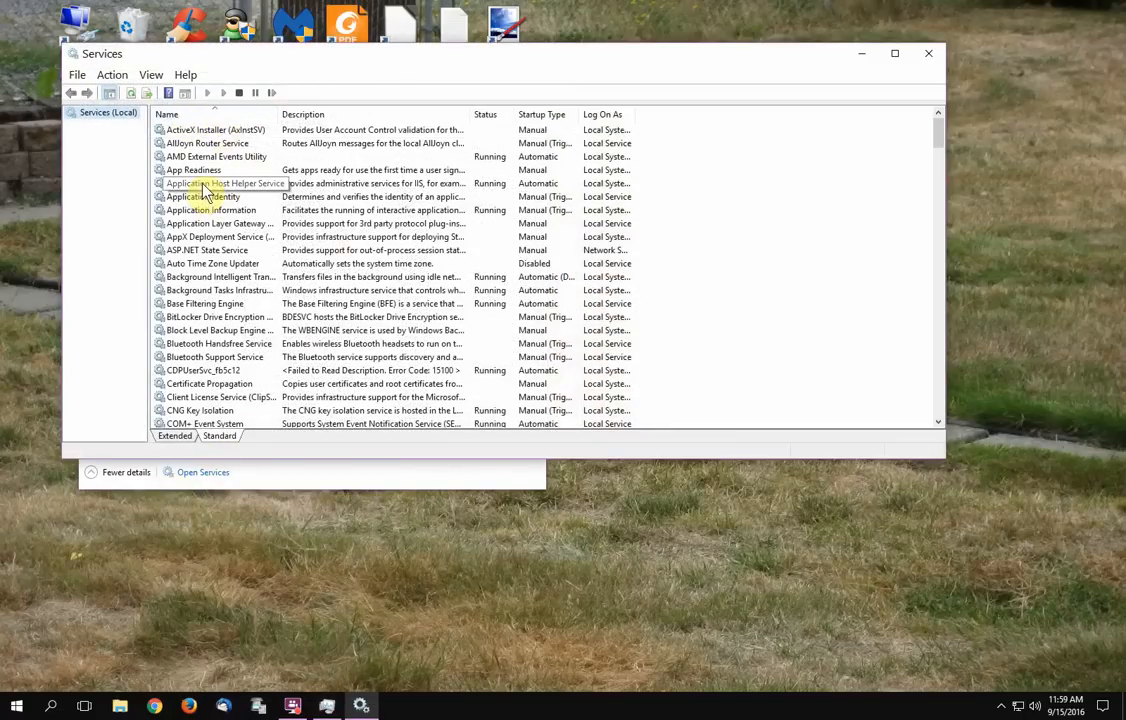
scroll(down, 3)
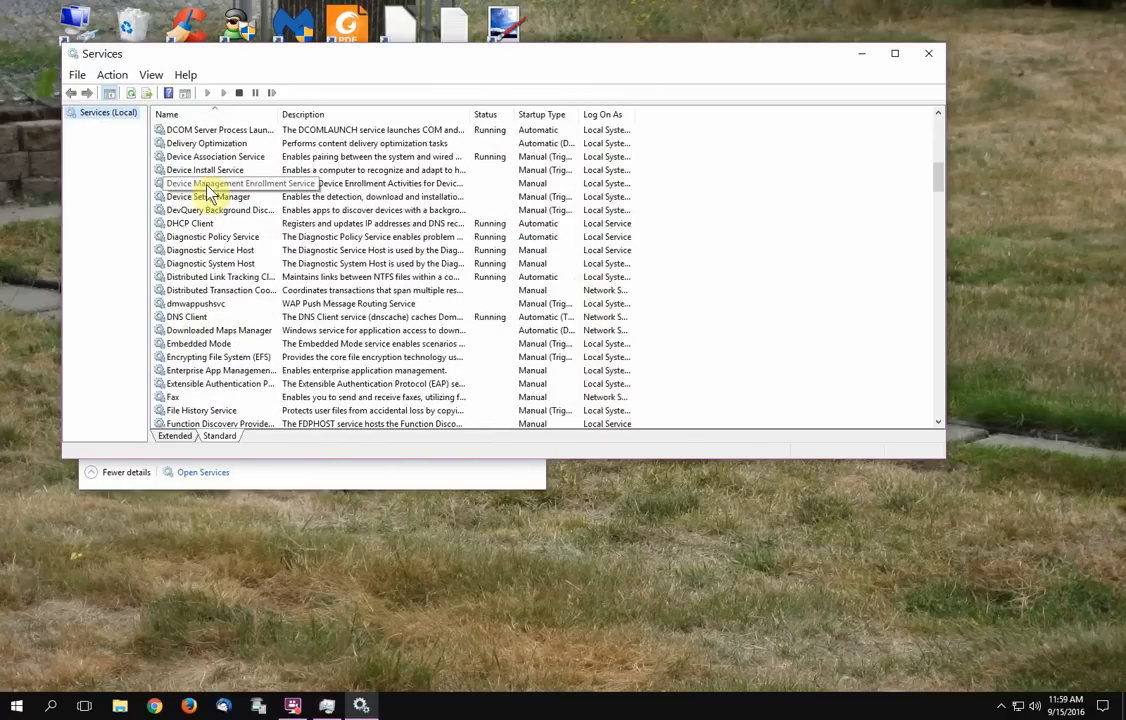
scroll(down, 3)
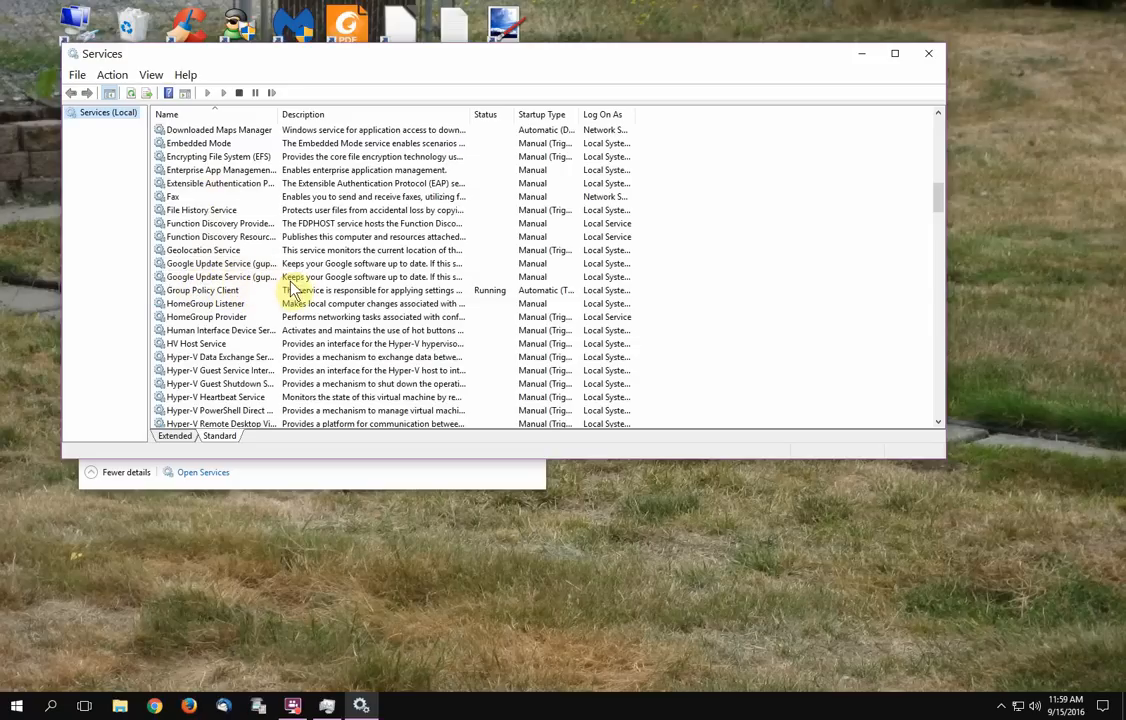
click(220, 276)
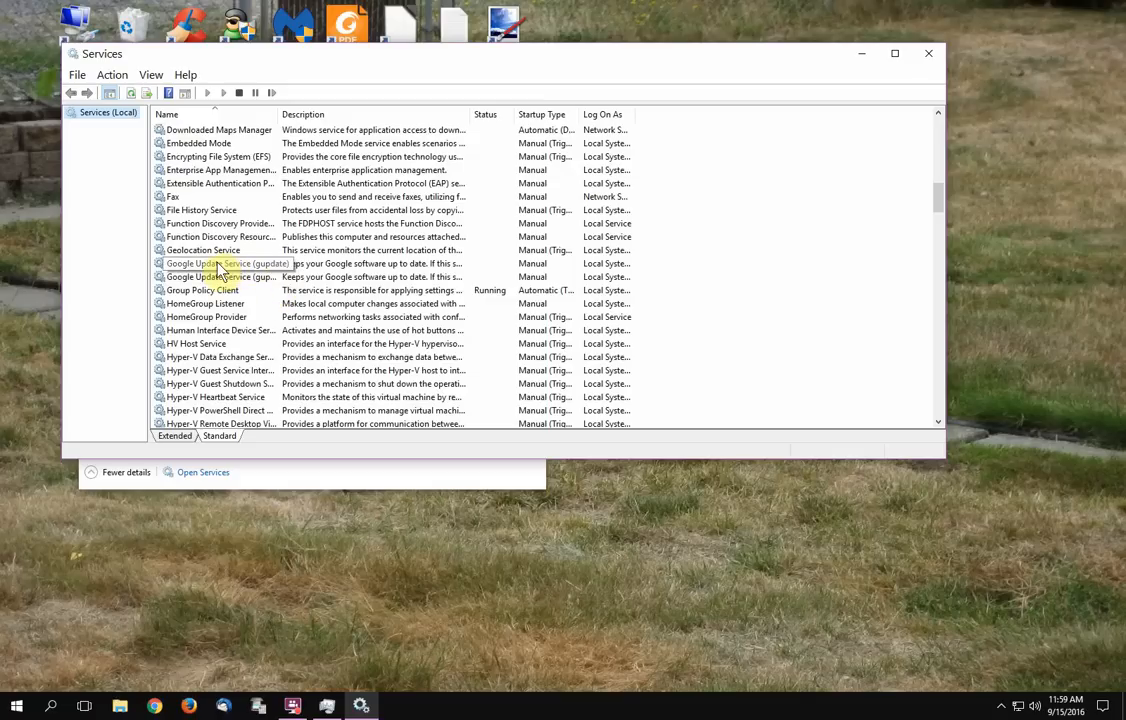
click(222, 264)
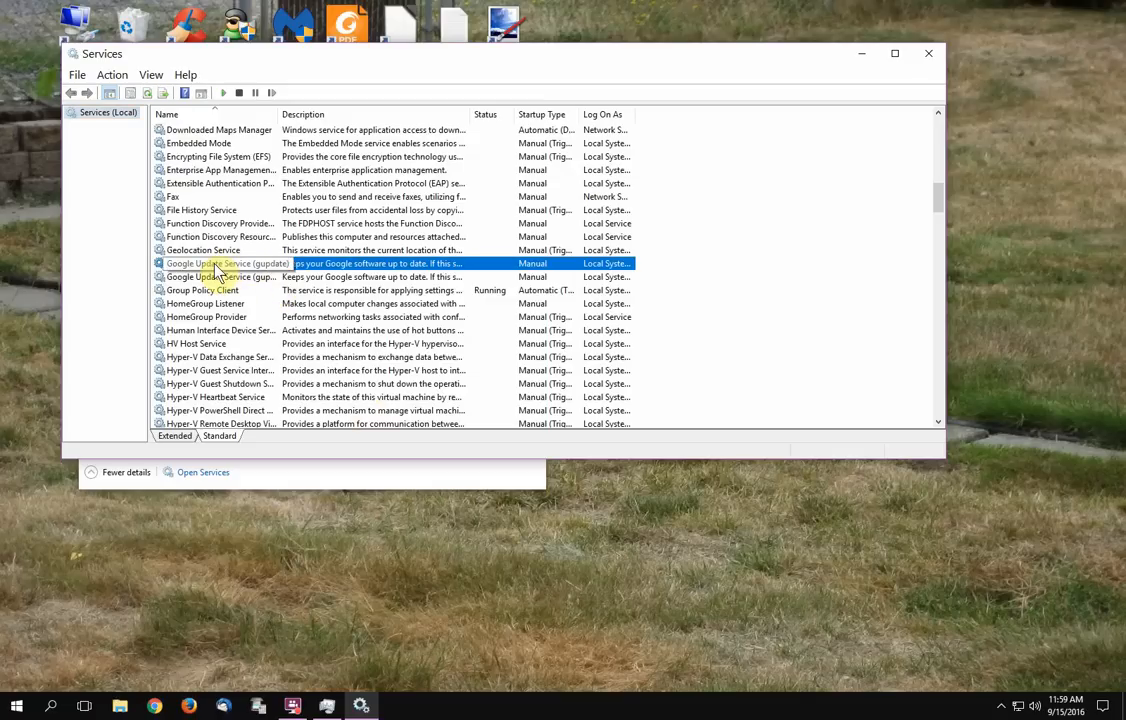
In gupdate's properties, choose Manual startup type, apply and confirm with OK.
double_click(210, 264)
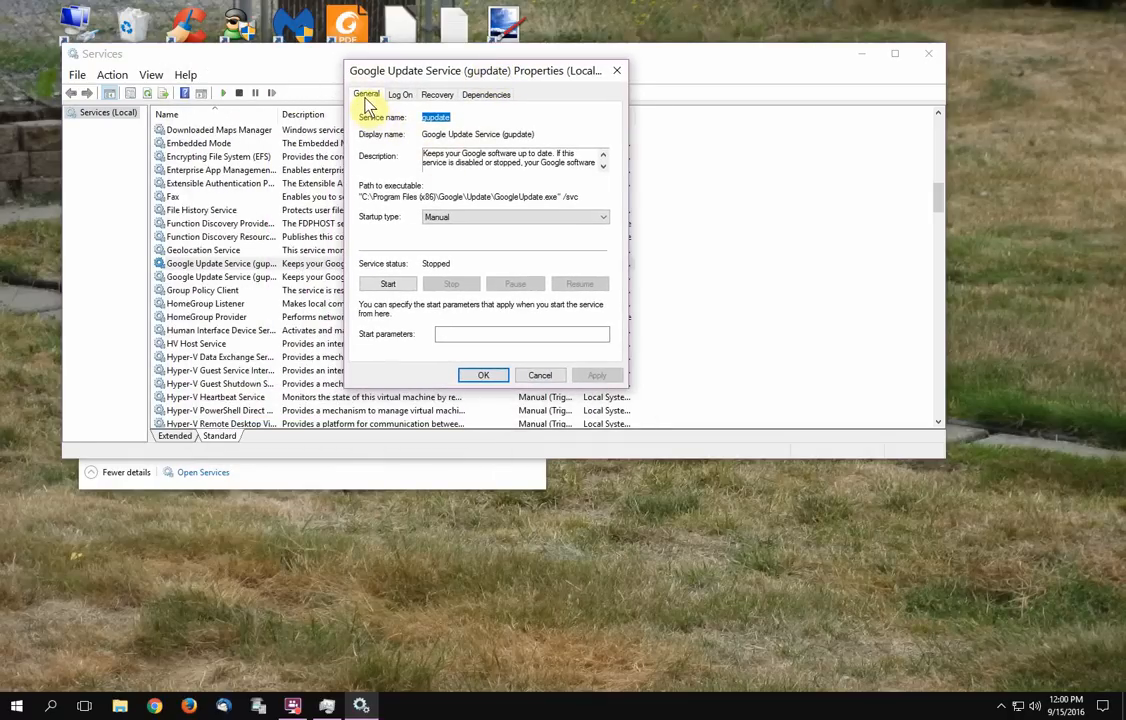
mouse_move(368, 160)
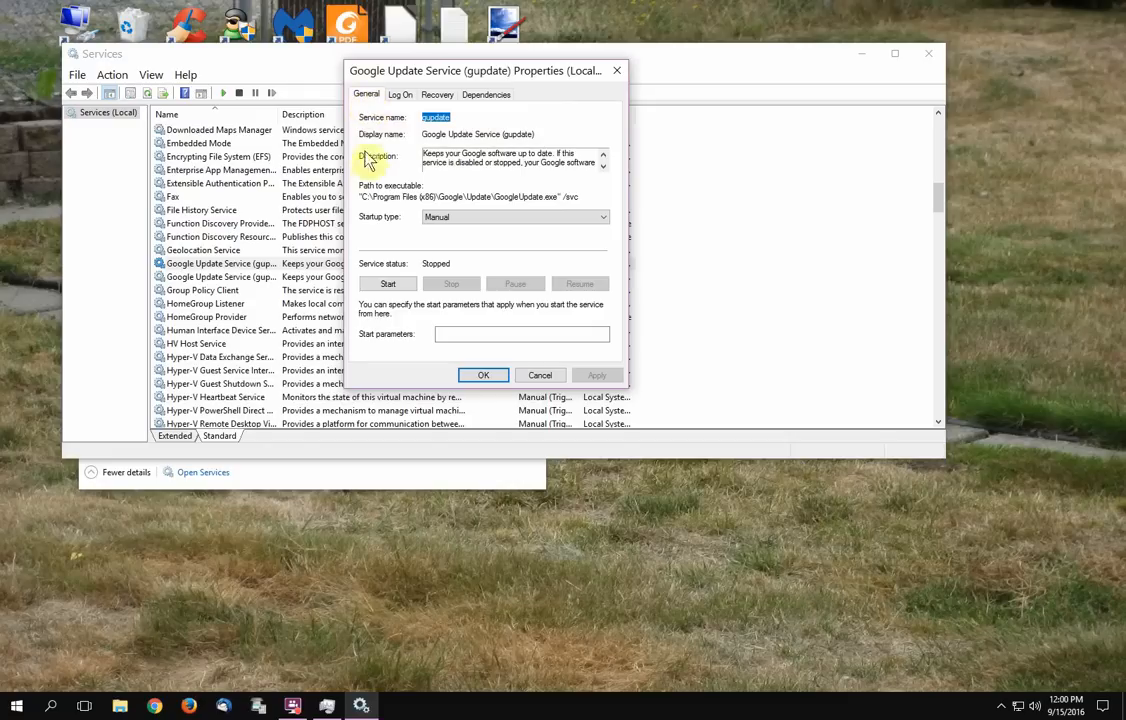
mouse_move(378, 236)
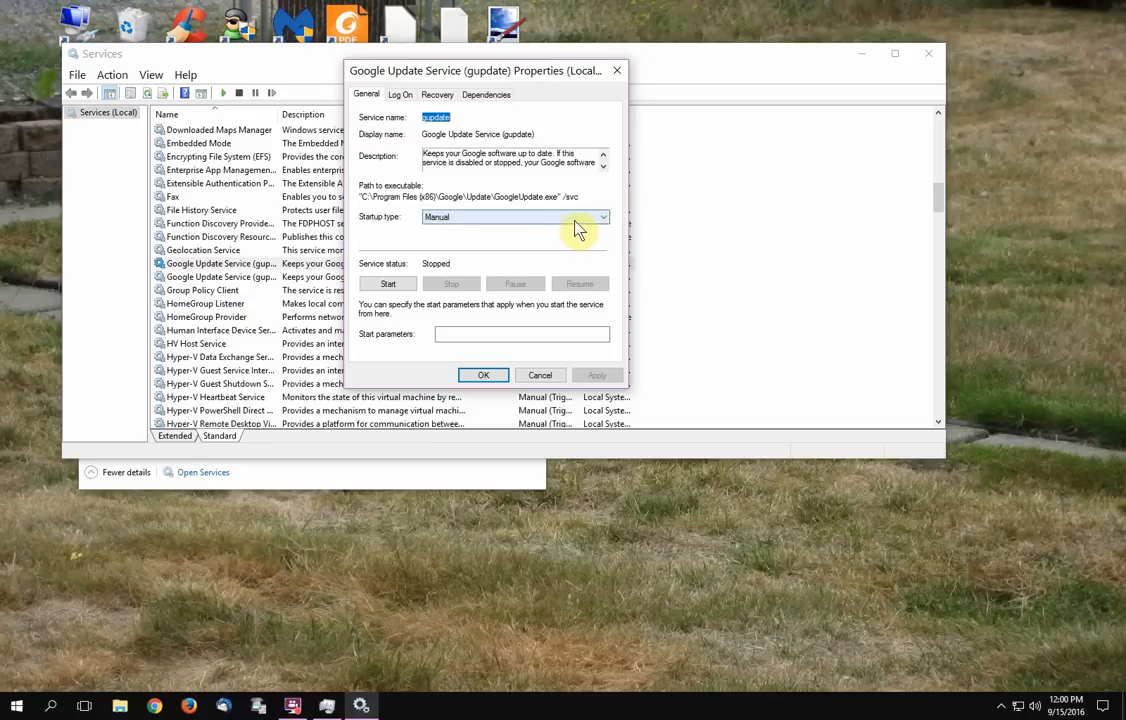
mouse_move(558, 228)
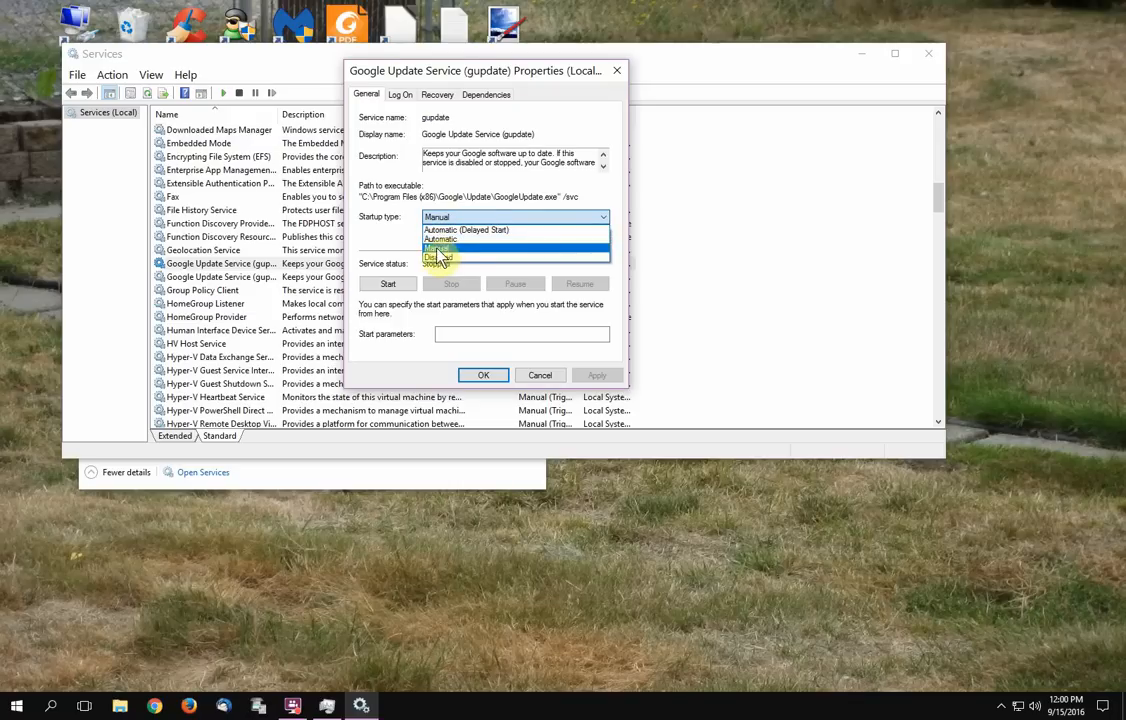
click(444, 248)
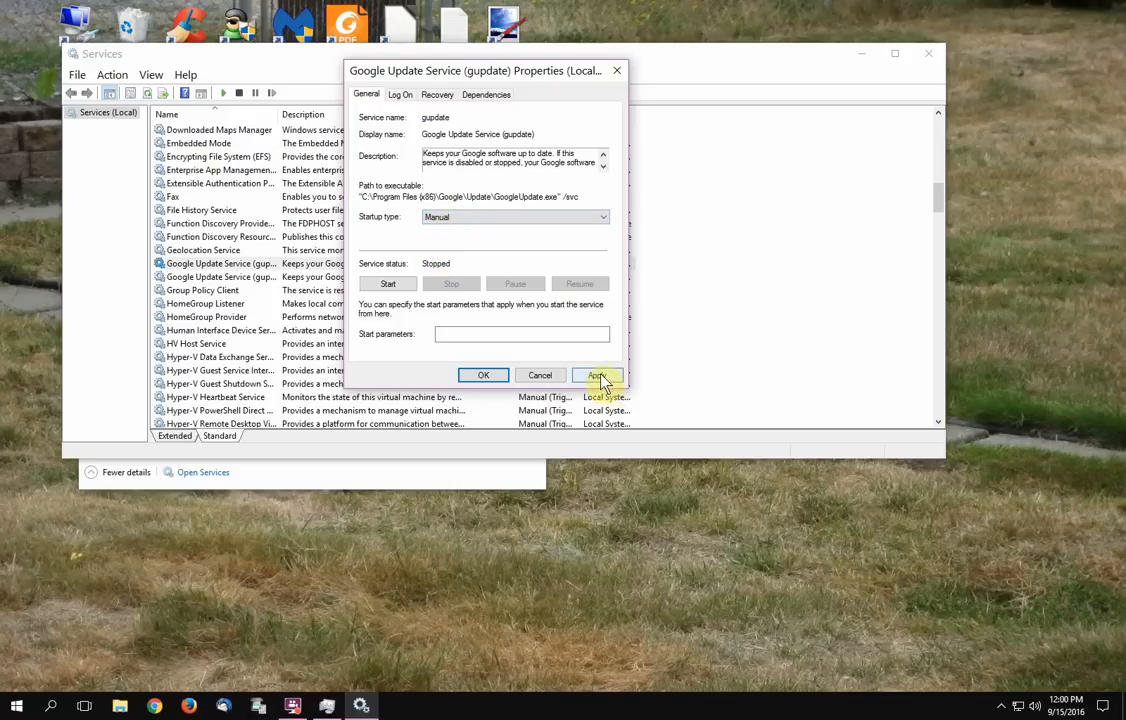
click(596, 376)
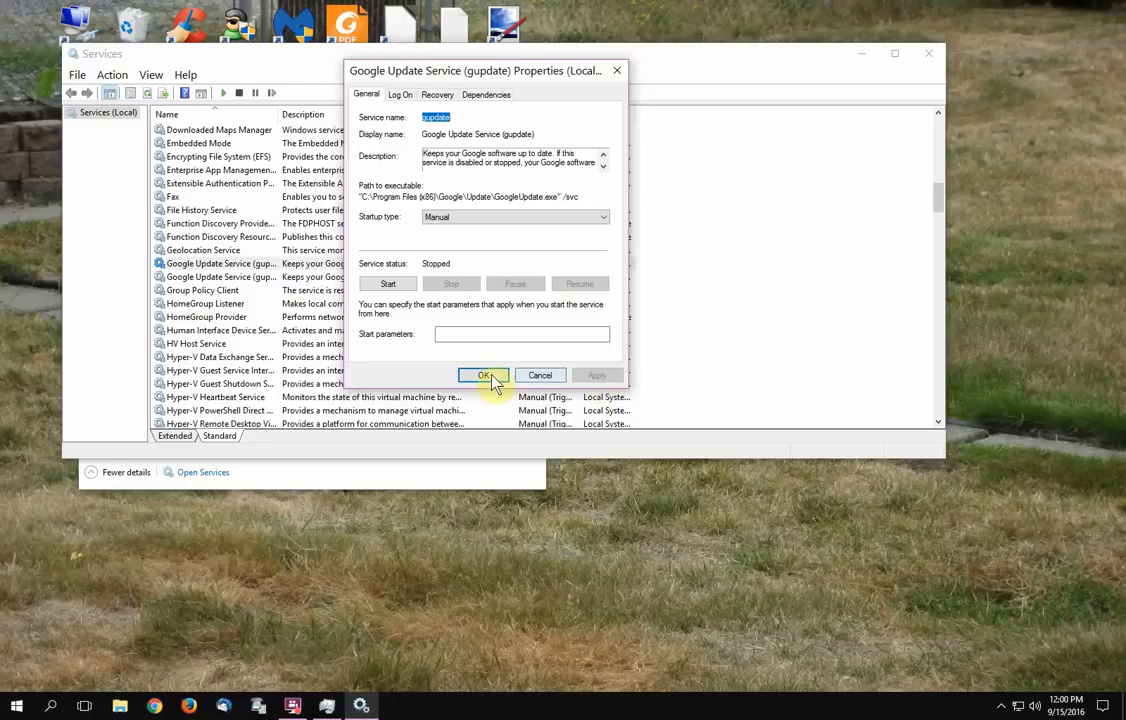
click(484, 376)
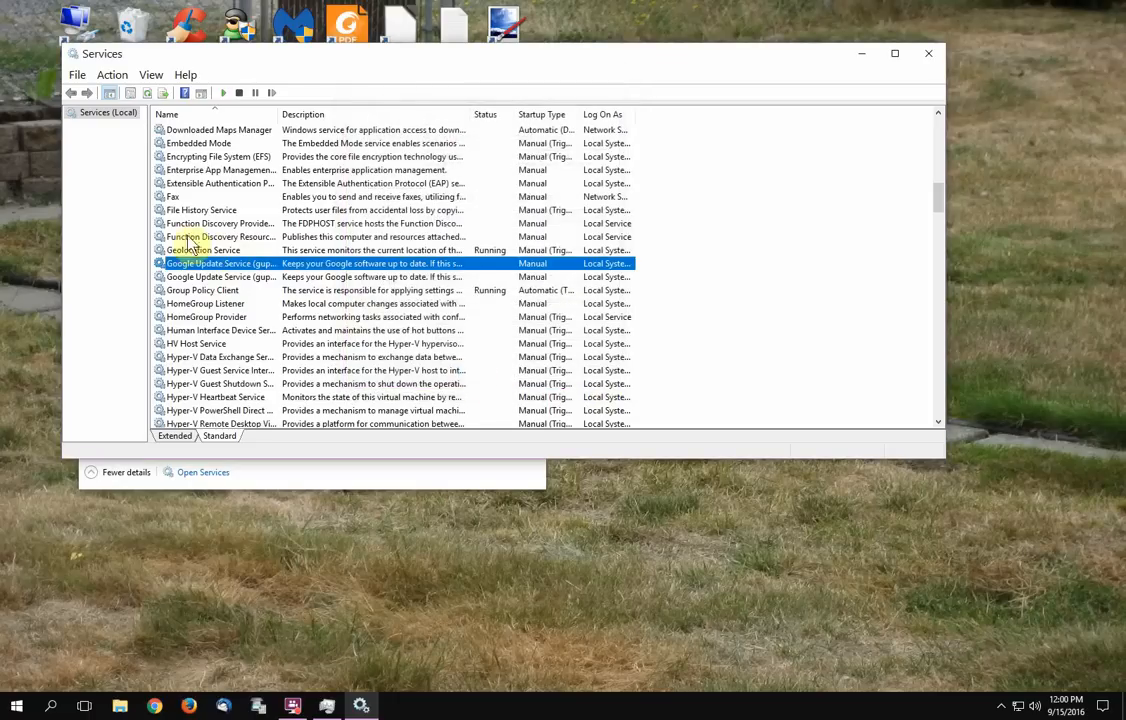
mouse_move(196, 284)
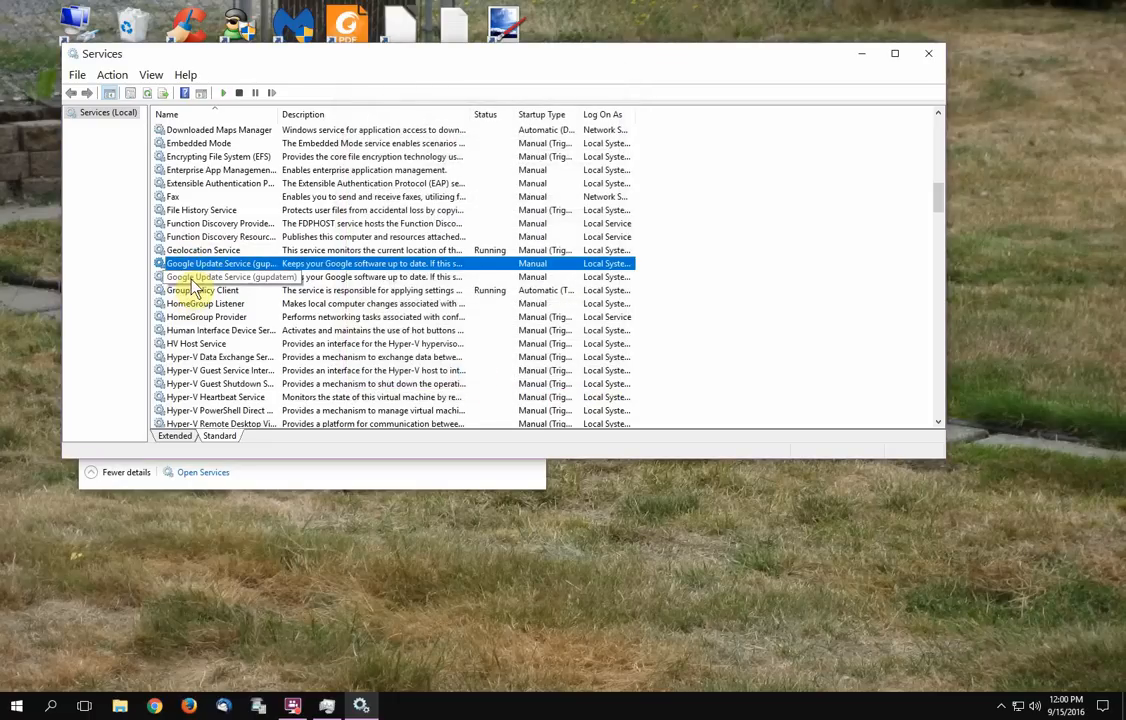
click(220, 276)
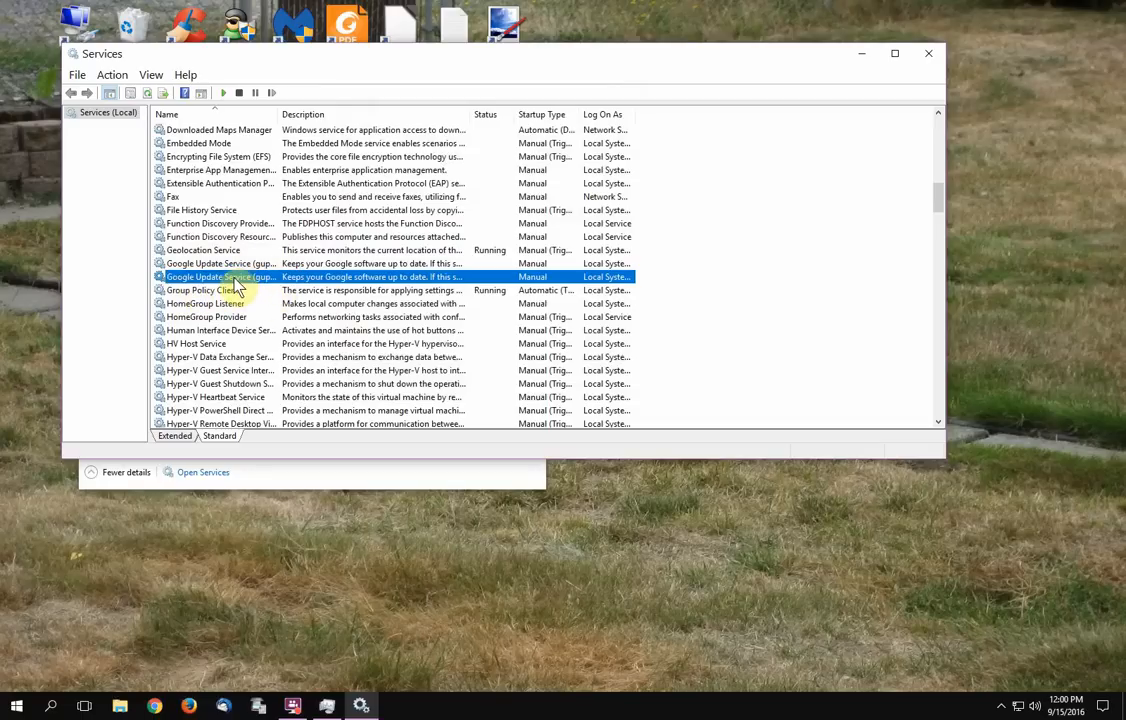
mouse_move(248, 290)
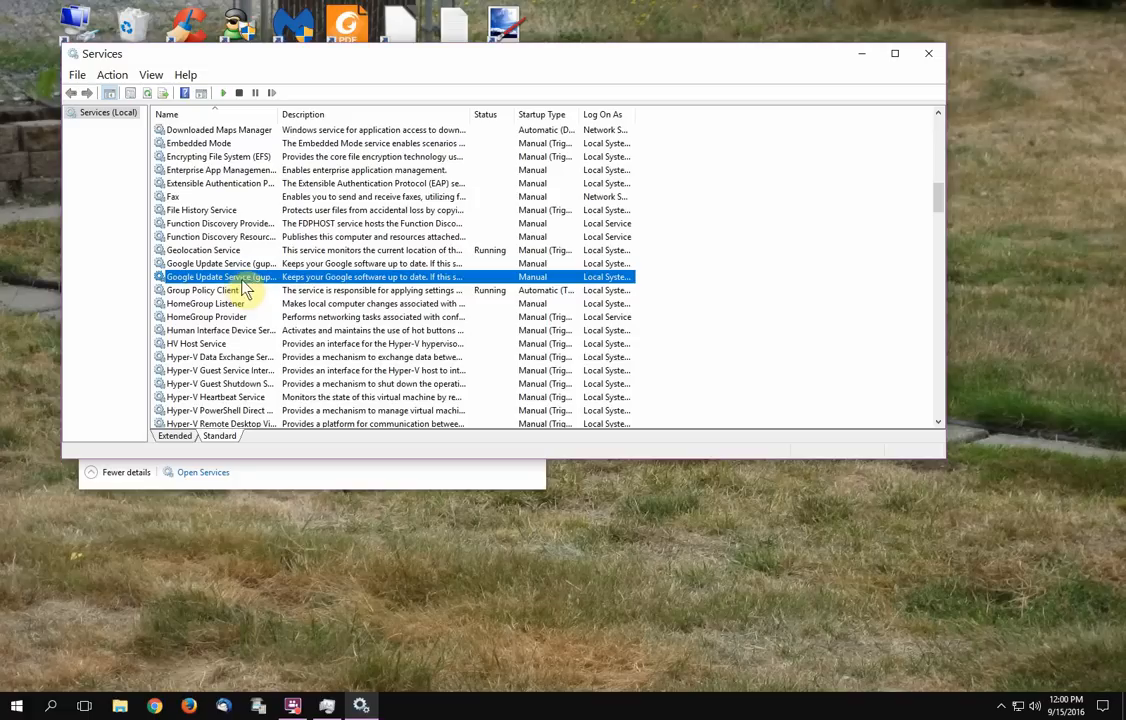
mouse_move(240, 290)
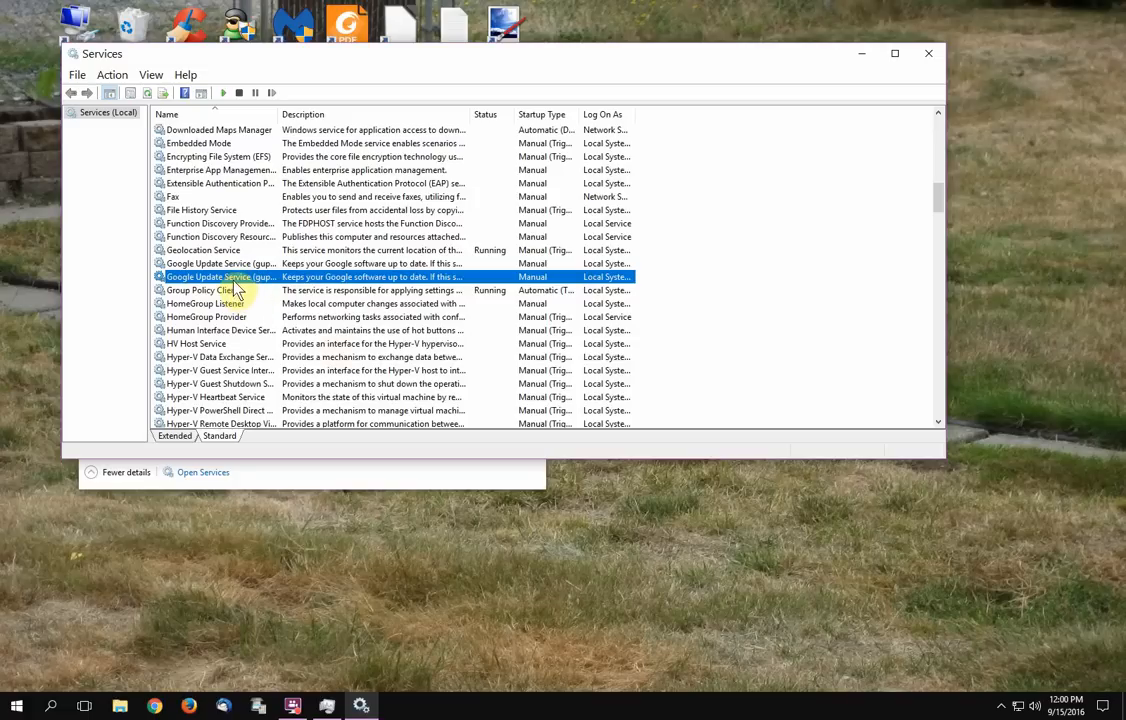
double_click(218, 276)
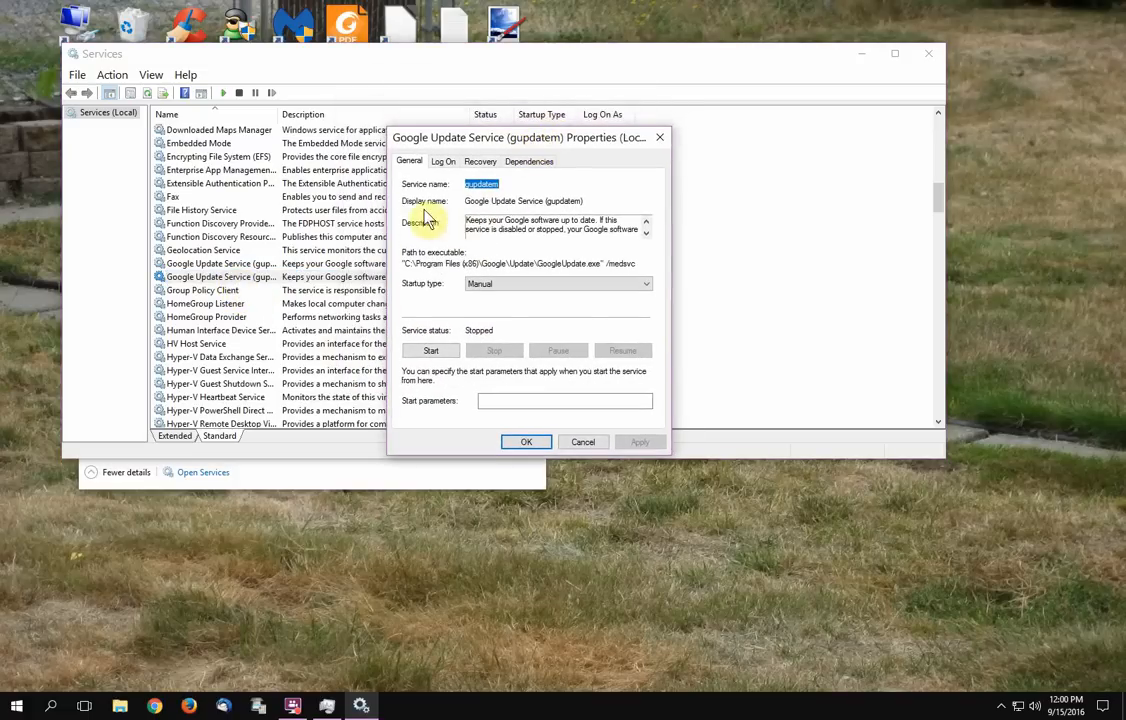
mouse_move(448, 300)
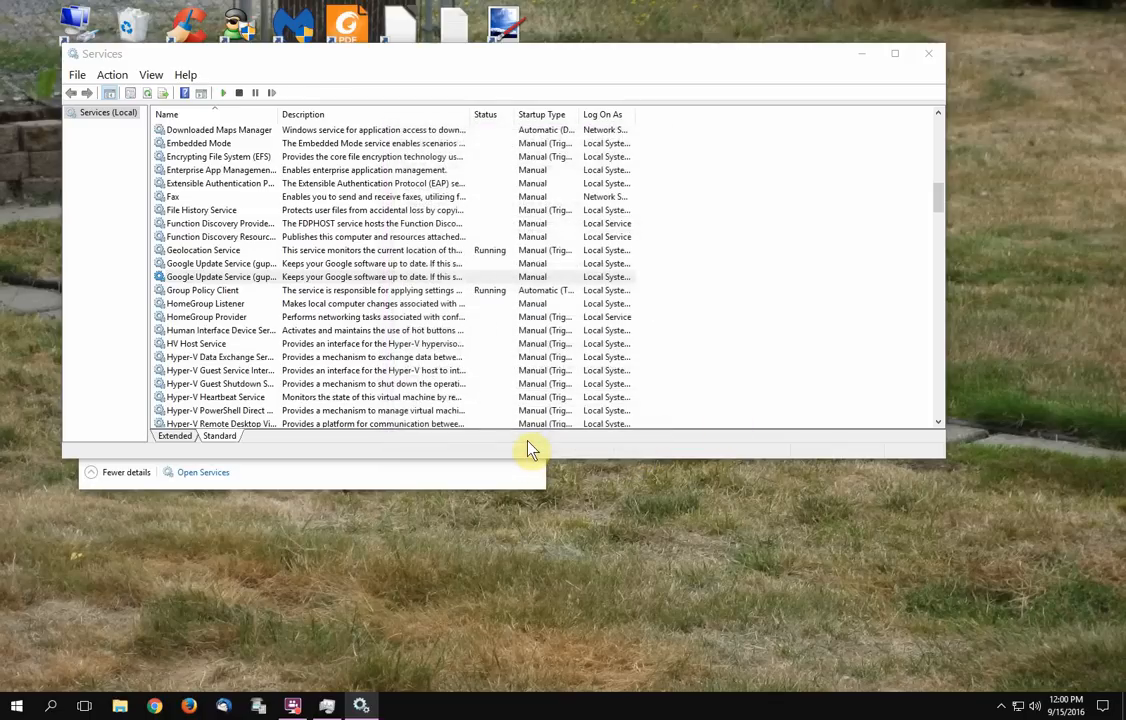
Close the Services console and Task Manager, returning to the desktop.
click(218, 276)
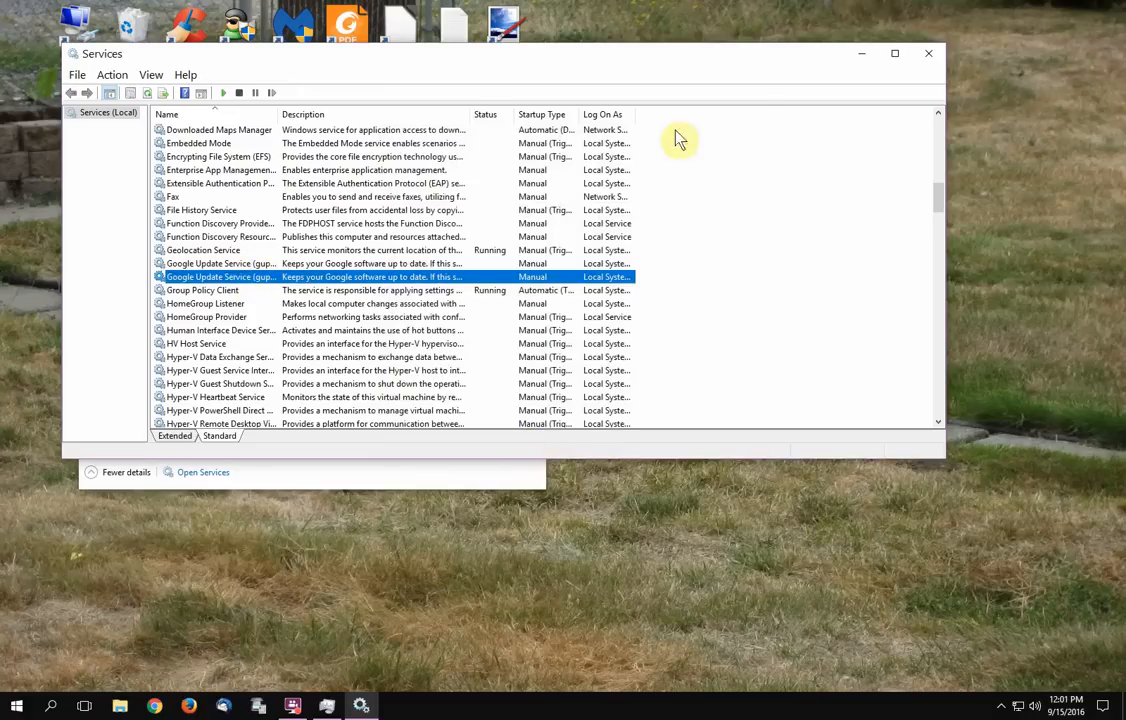
mouse_move(924, 54)
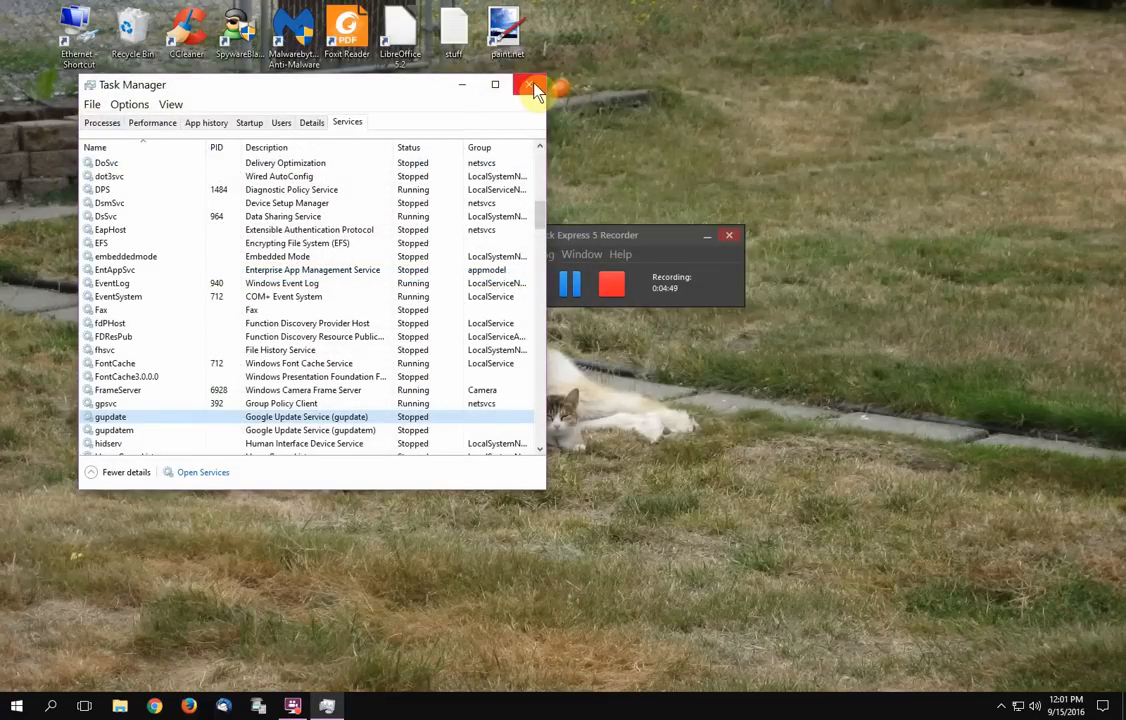
click(526, 86)
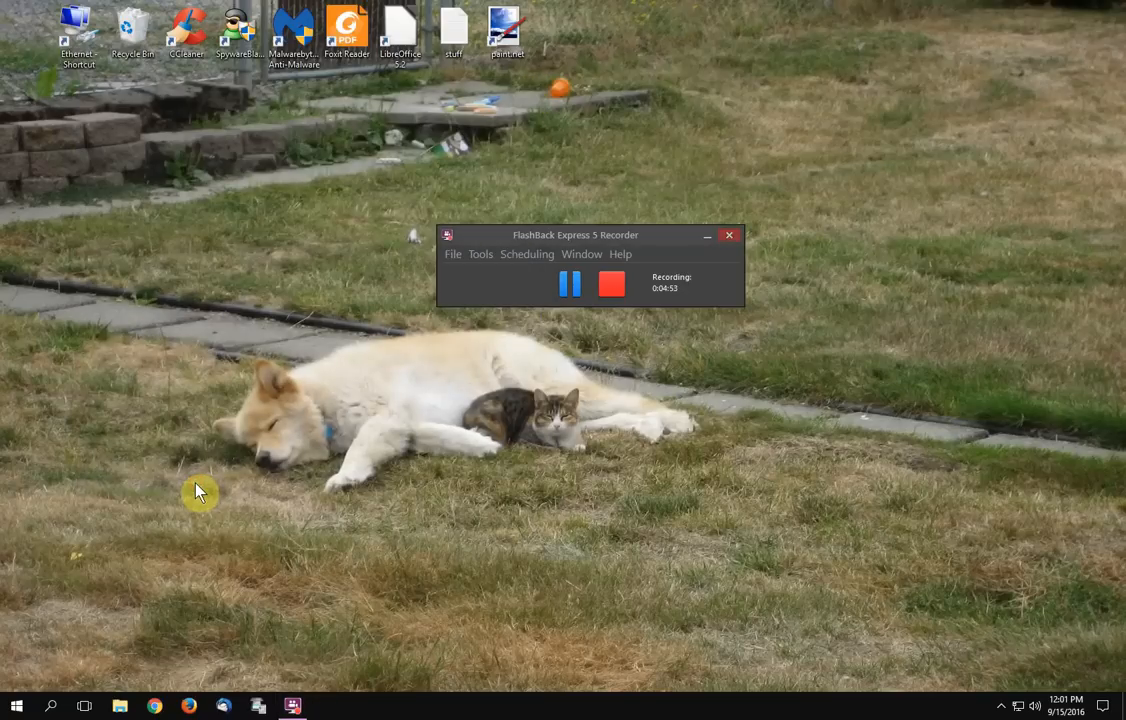
mouse_move(216, 490)
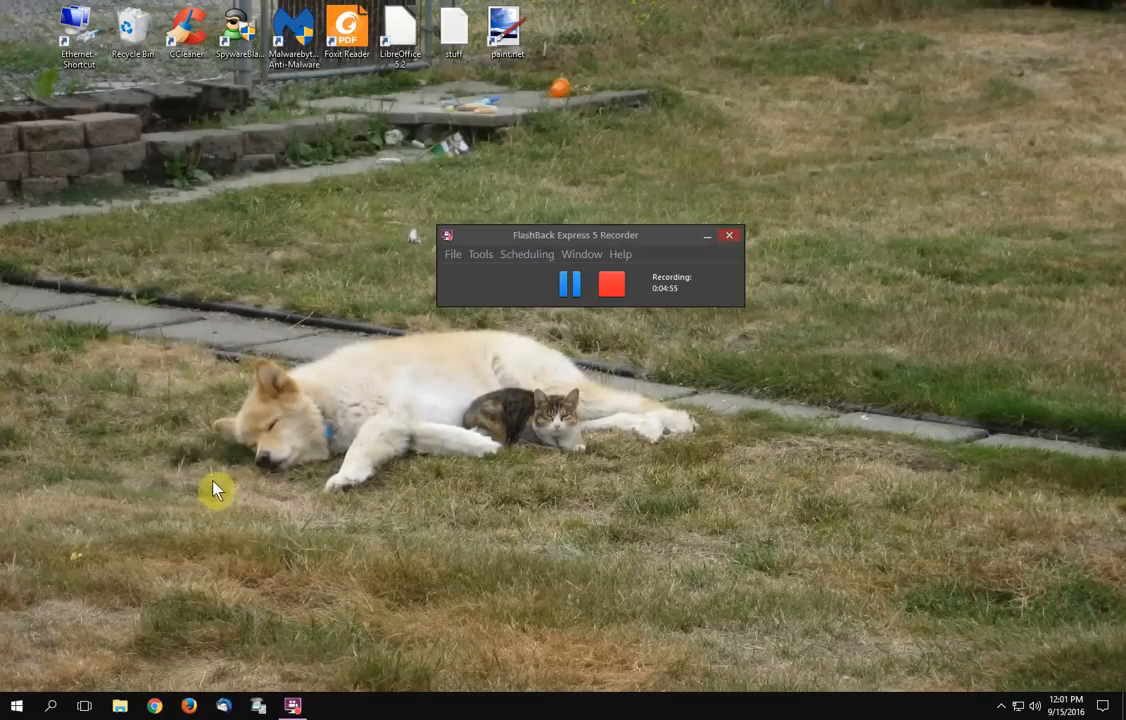
mouse_move(208, 504)
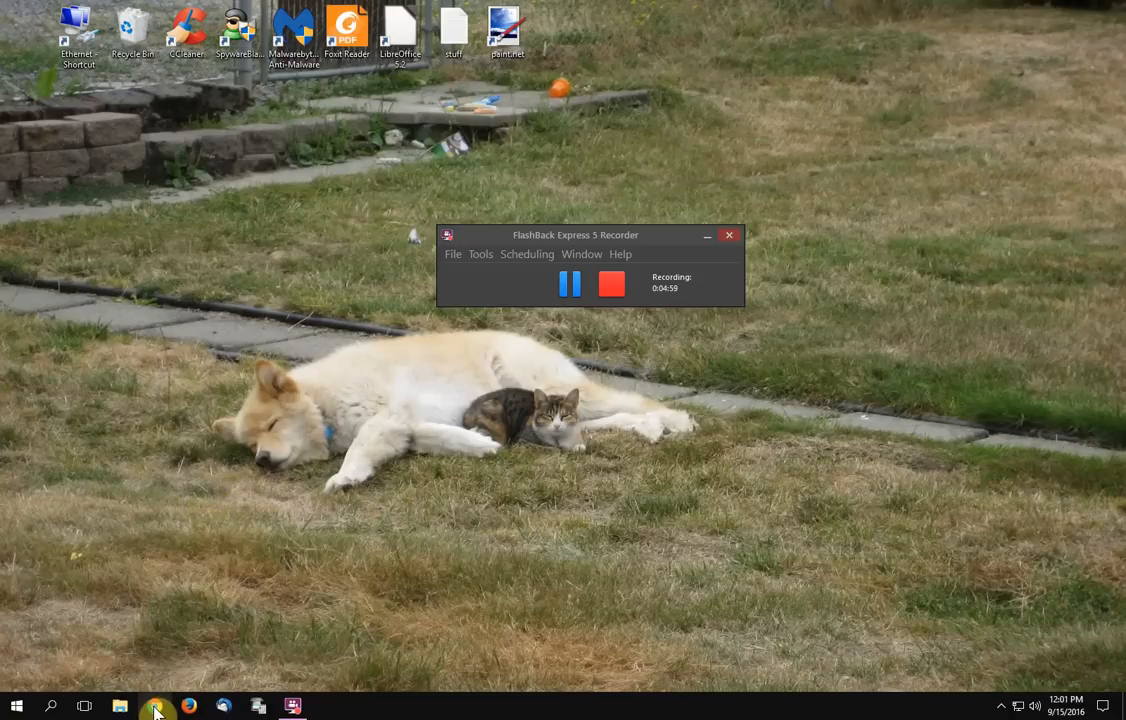
mouse_move(156, 708)
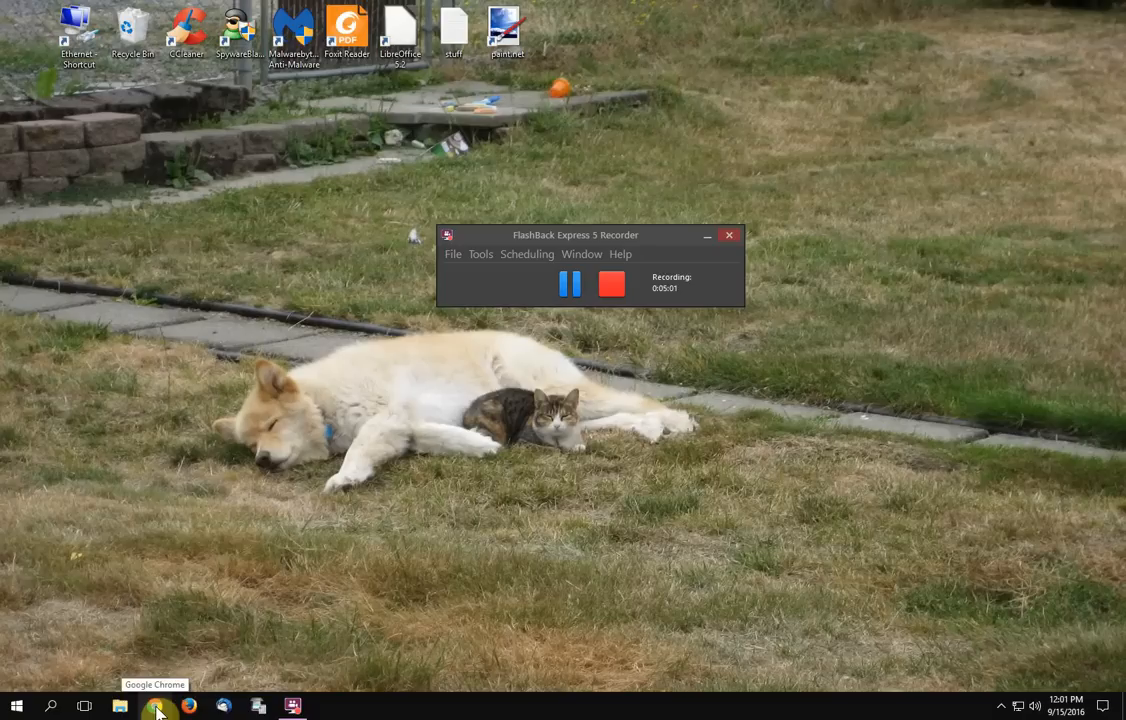
Relaunch Chrome and return to About Google Chrome to recheck for updates.
click(156, 706)
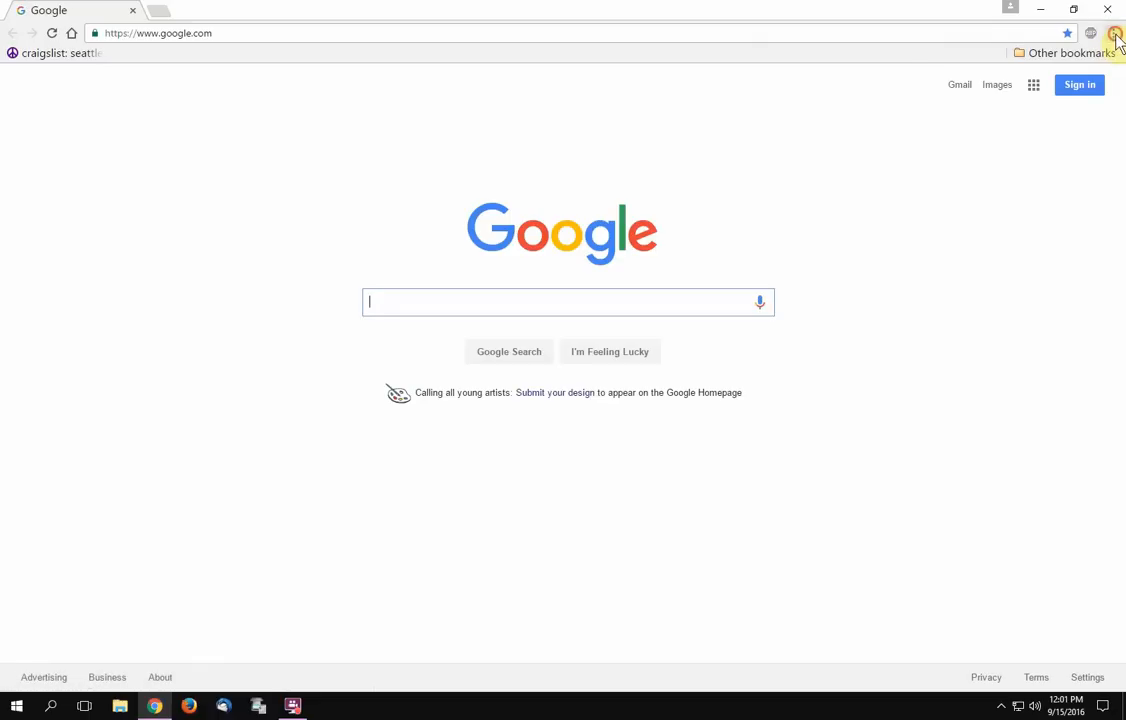
click(1116, 32)
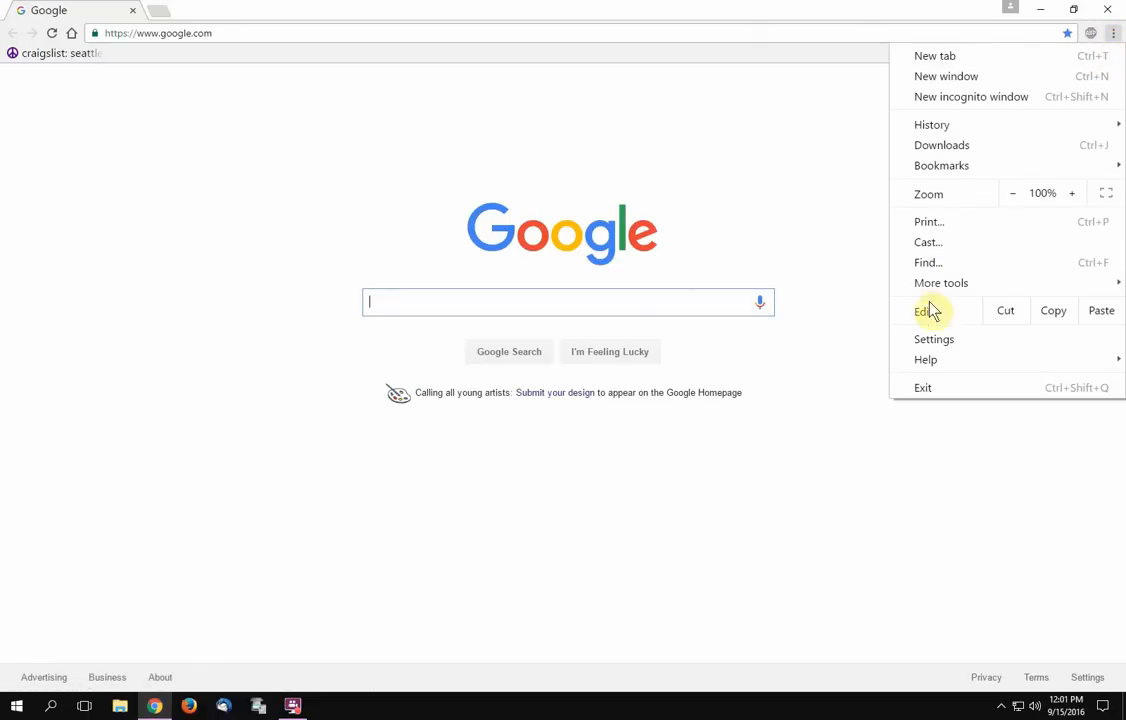
mouse_move(924, 360)
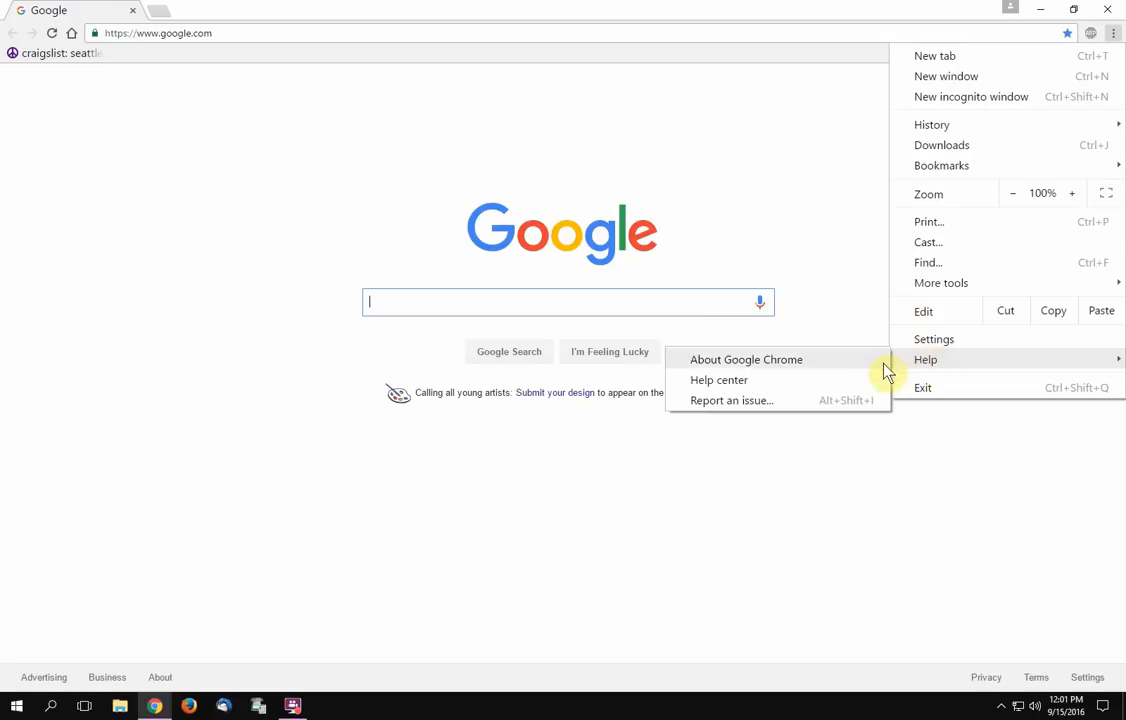
mouse_move(820, 360)
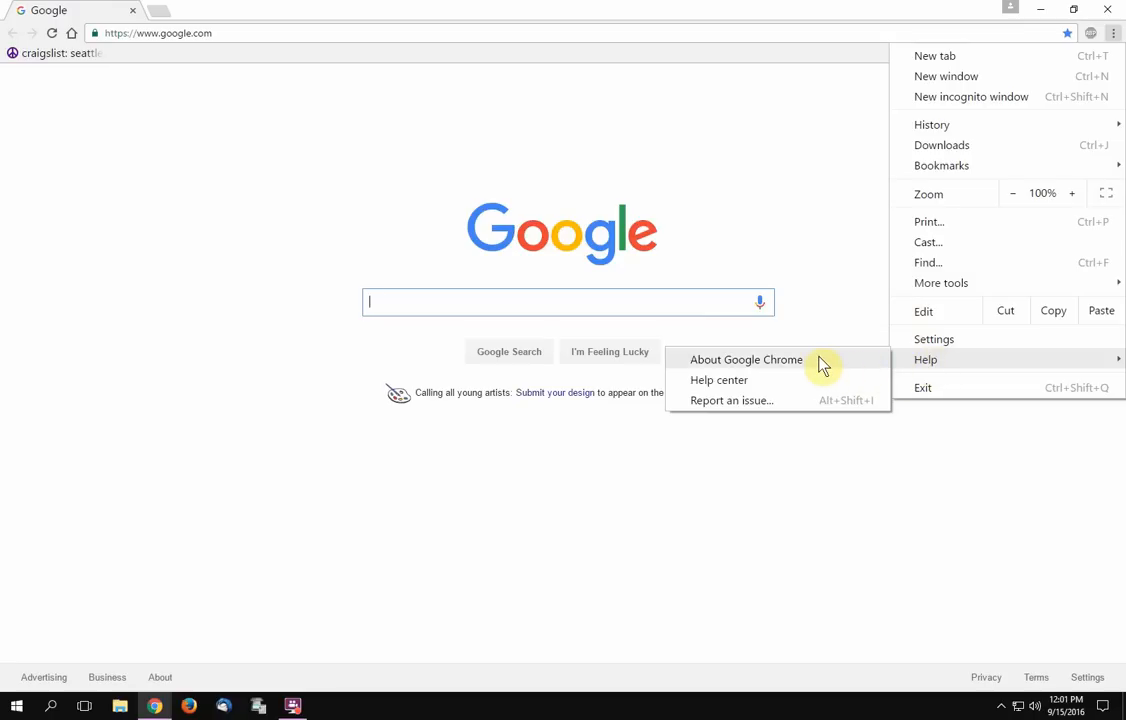
click(746, 360)
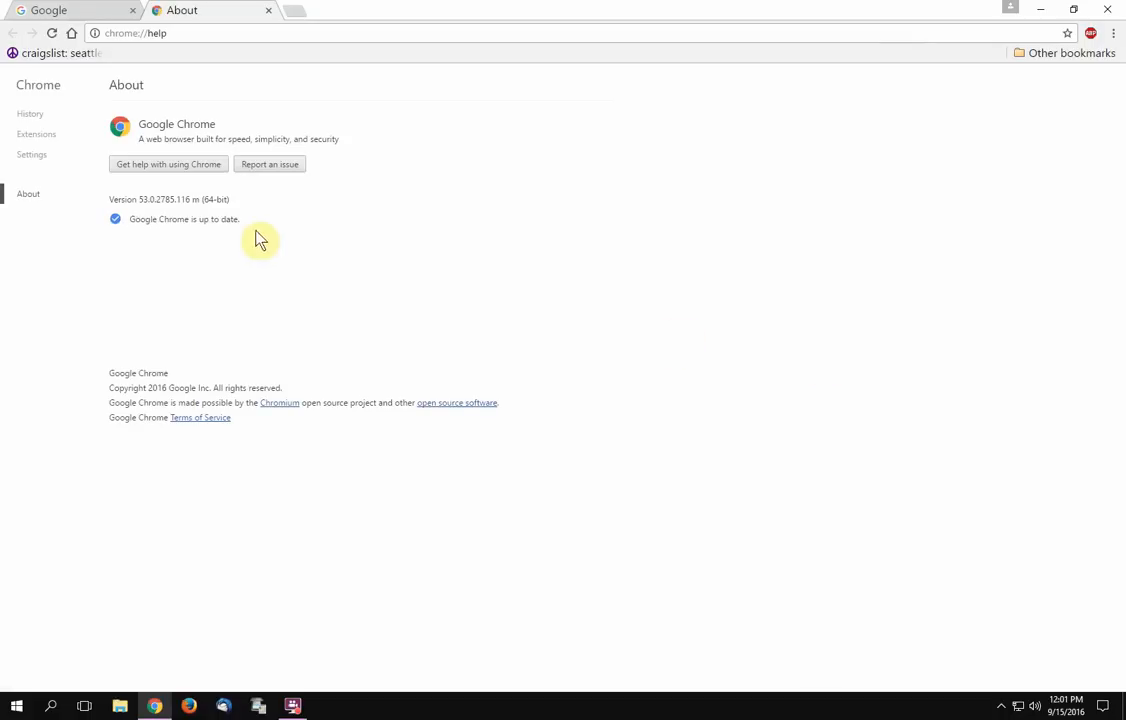
mouse_move(202, 216)
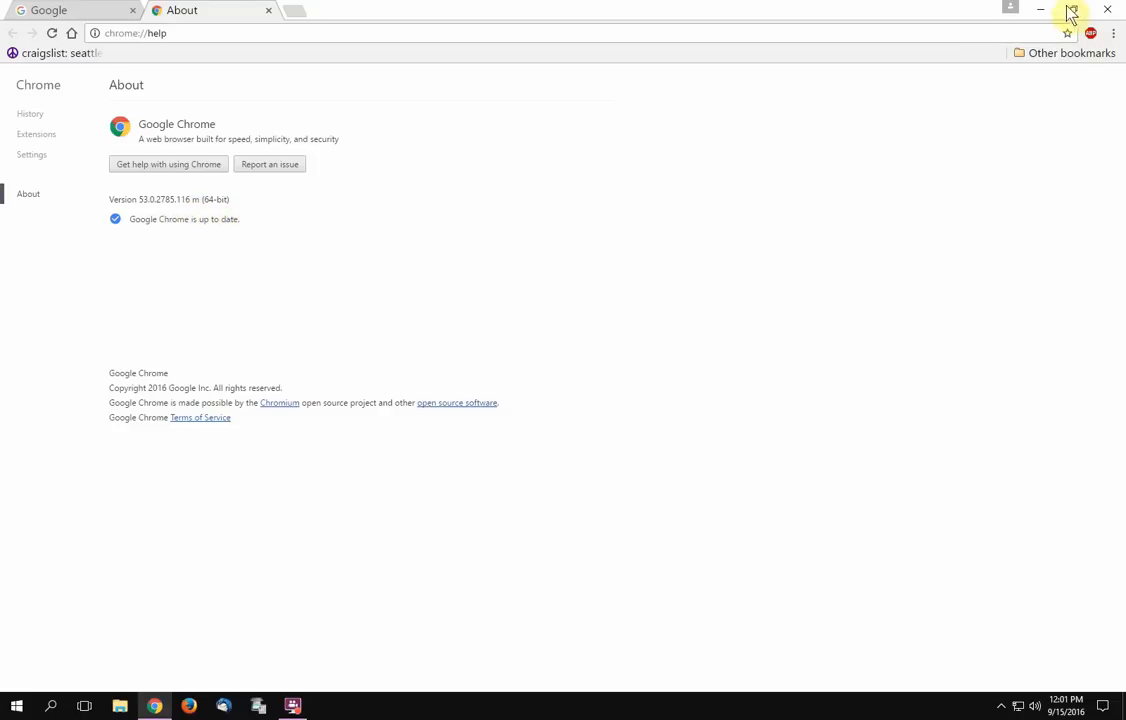
Close Chrome, leaving only the desktop showing.
click(270, 12)
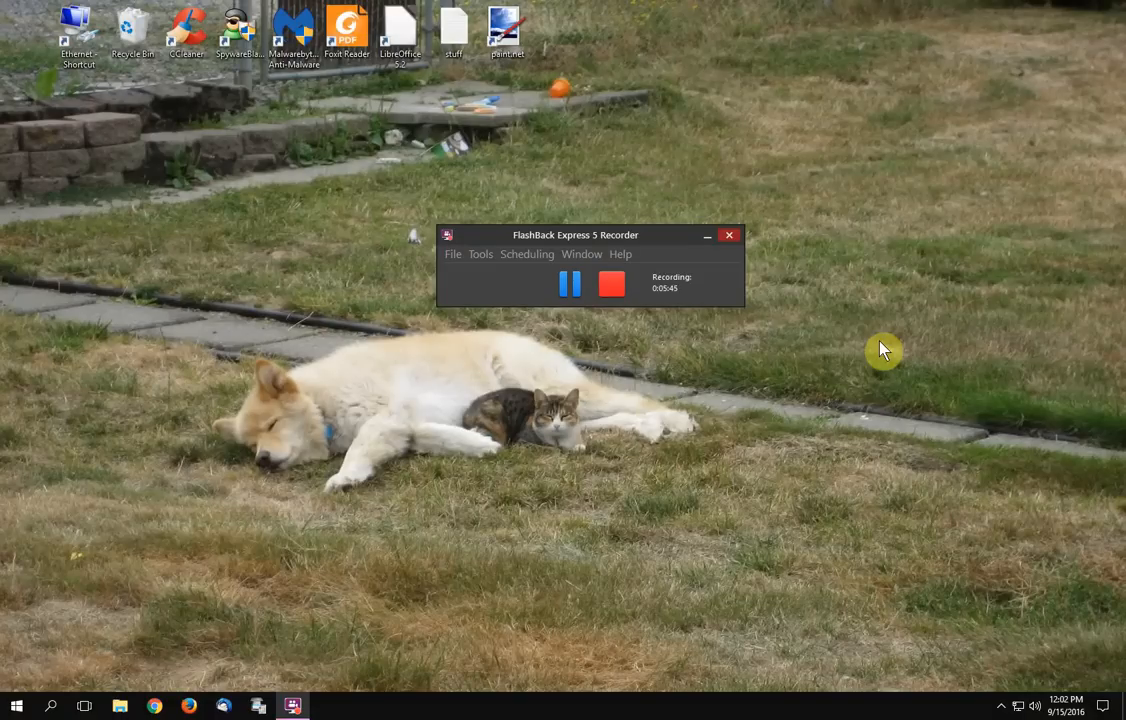
mouse_move(536, 470)
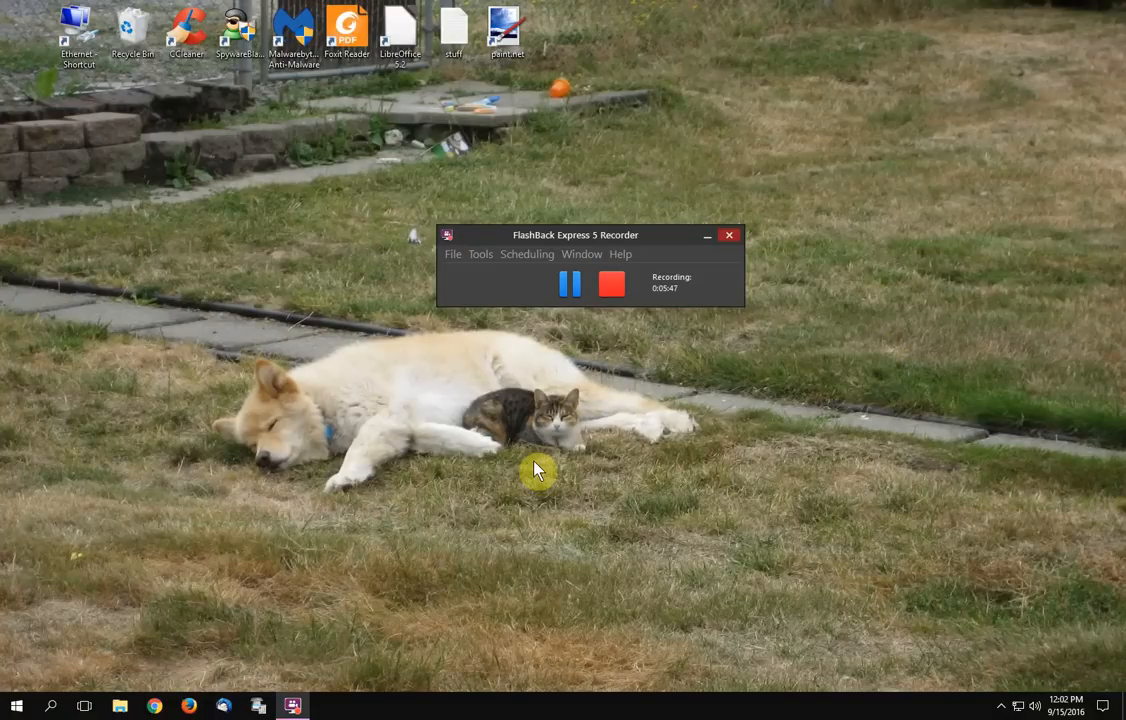